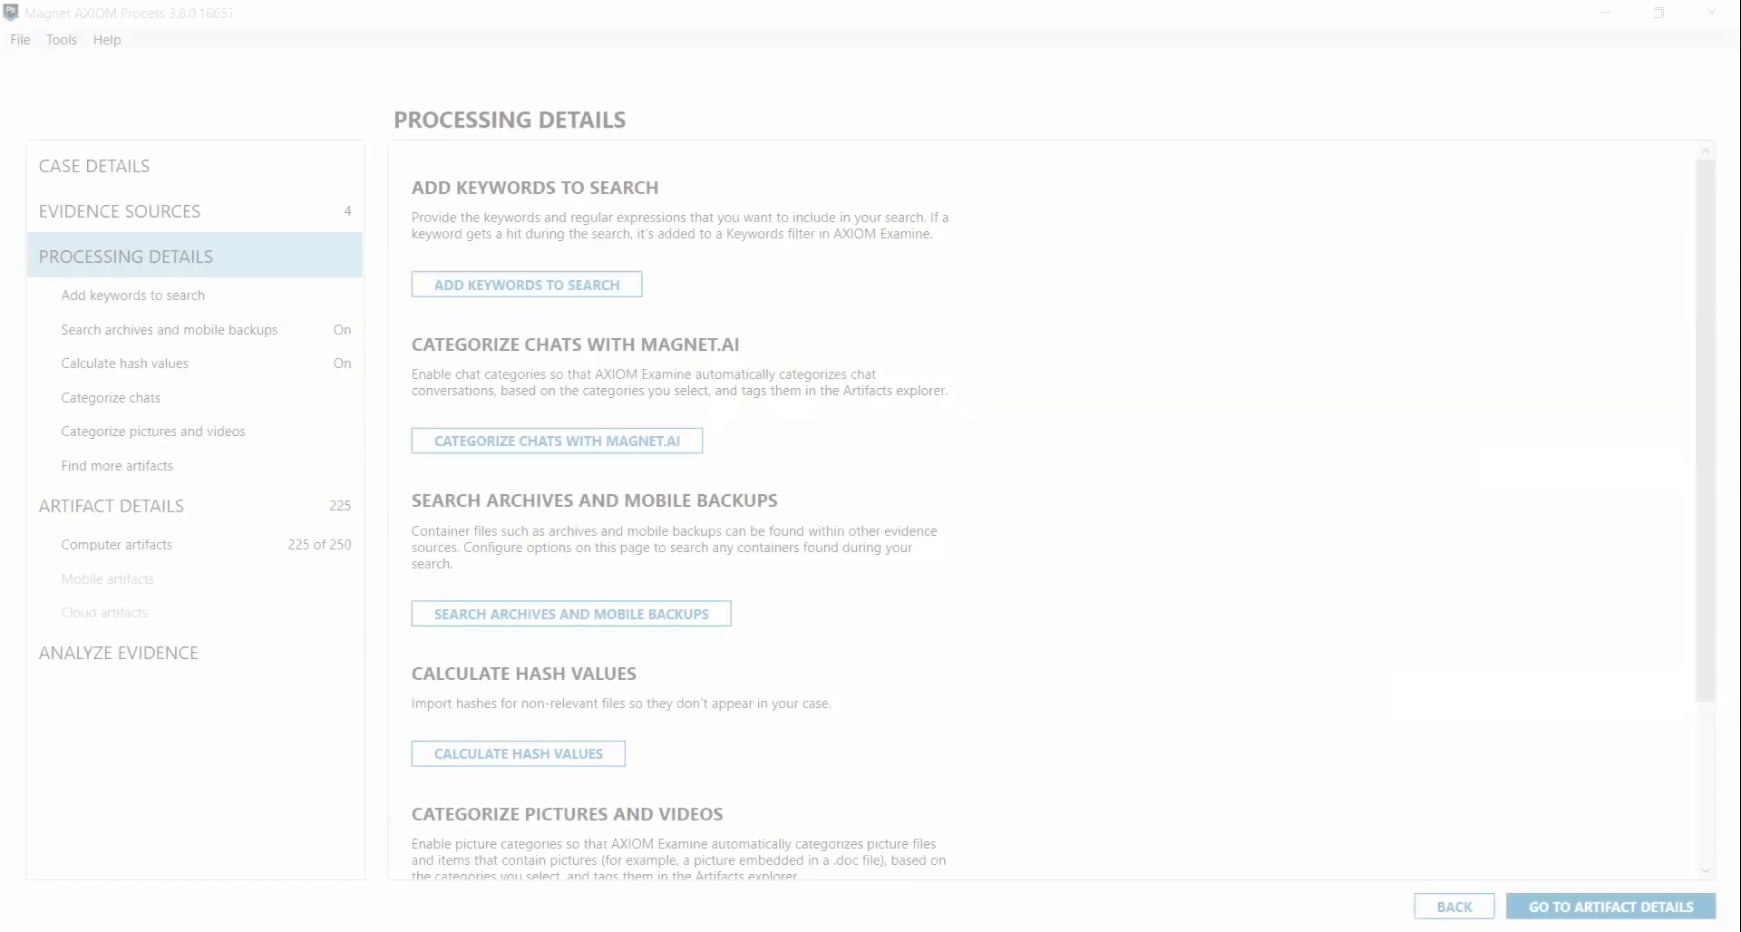
mouse_move(897, 637)
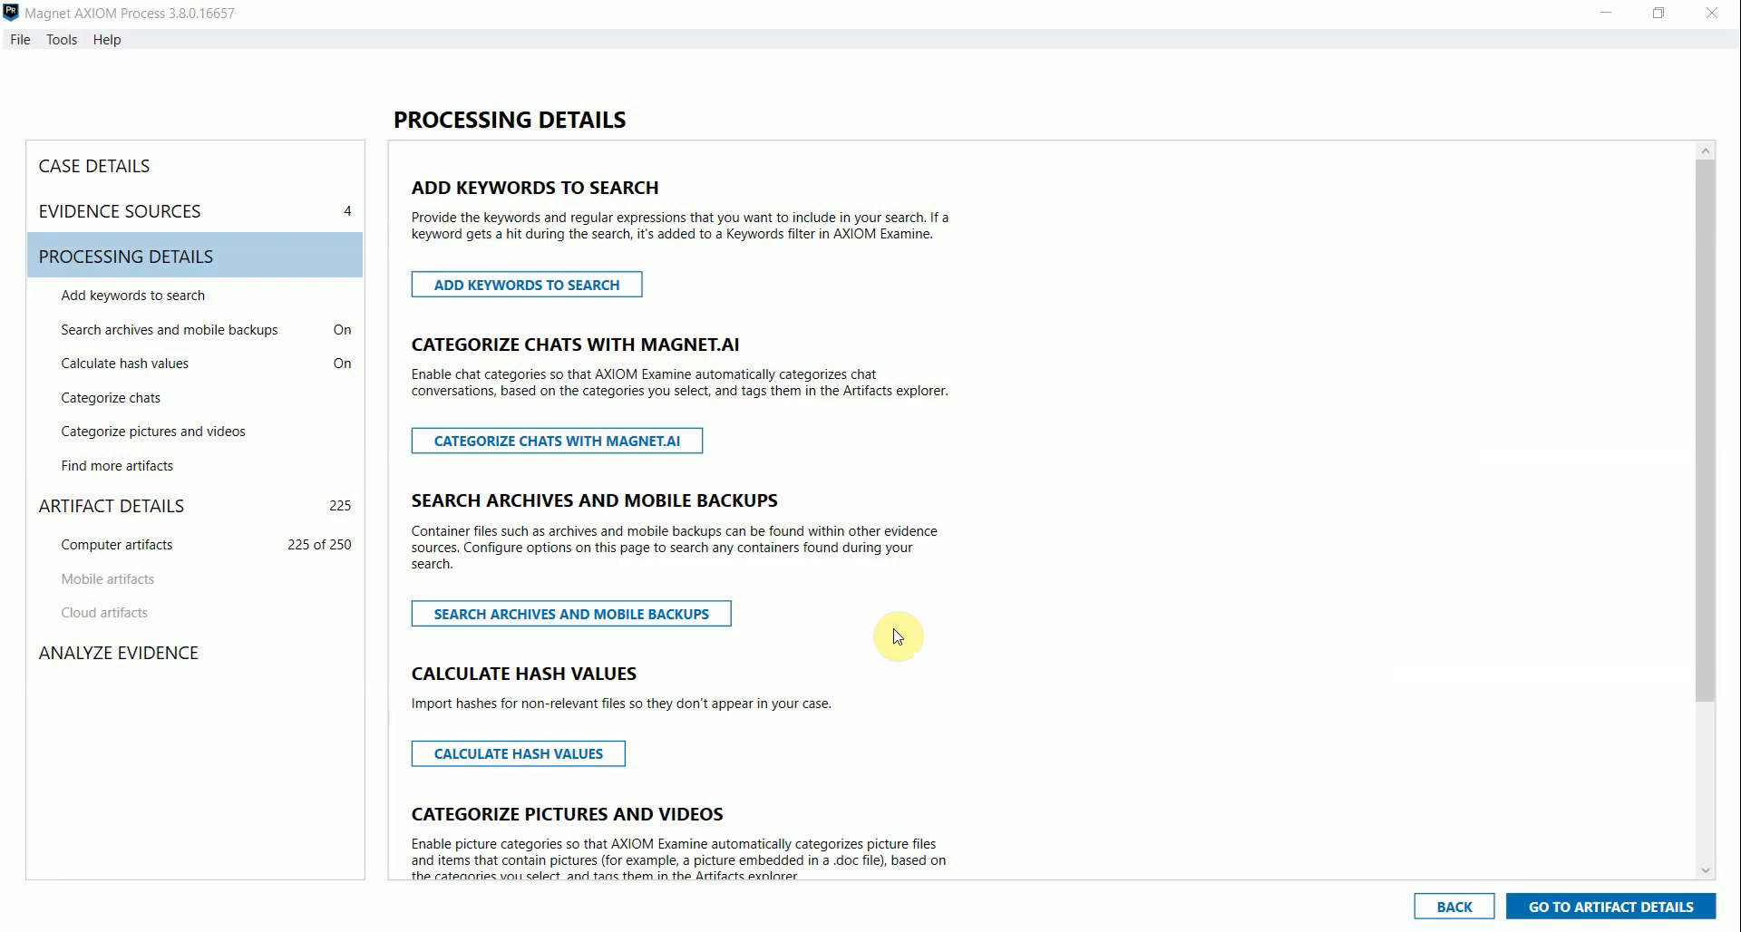
mouse_move(749, 533)
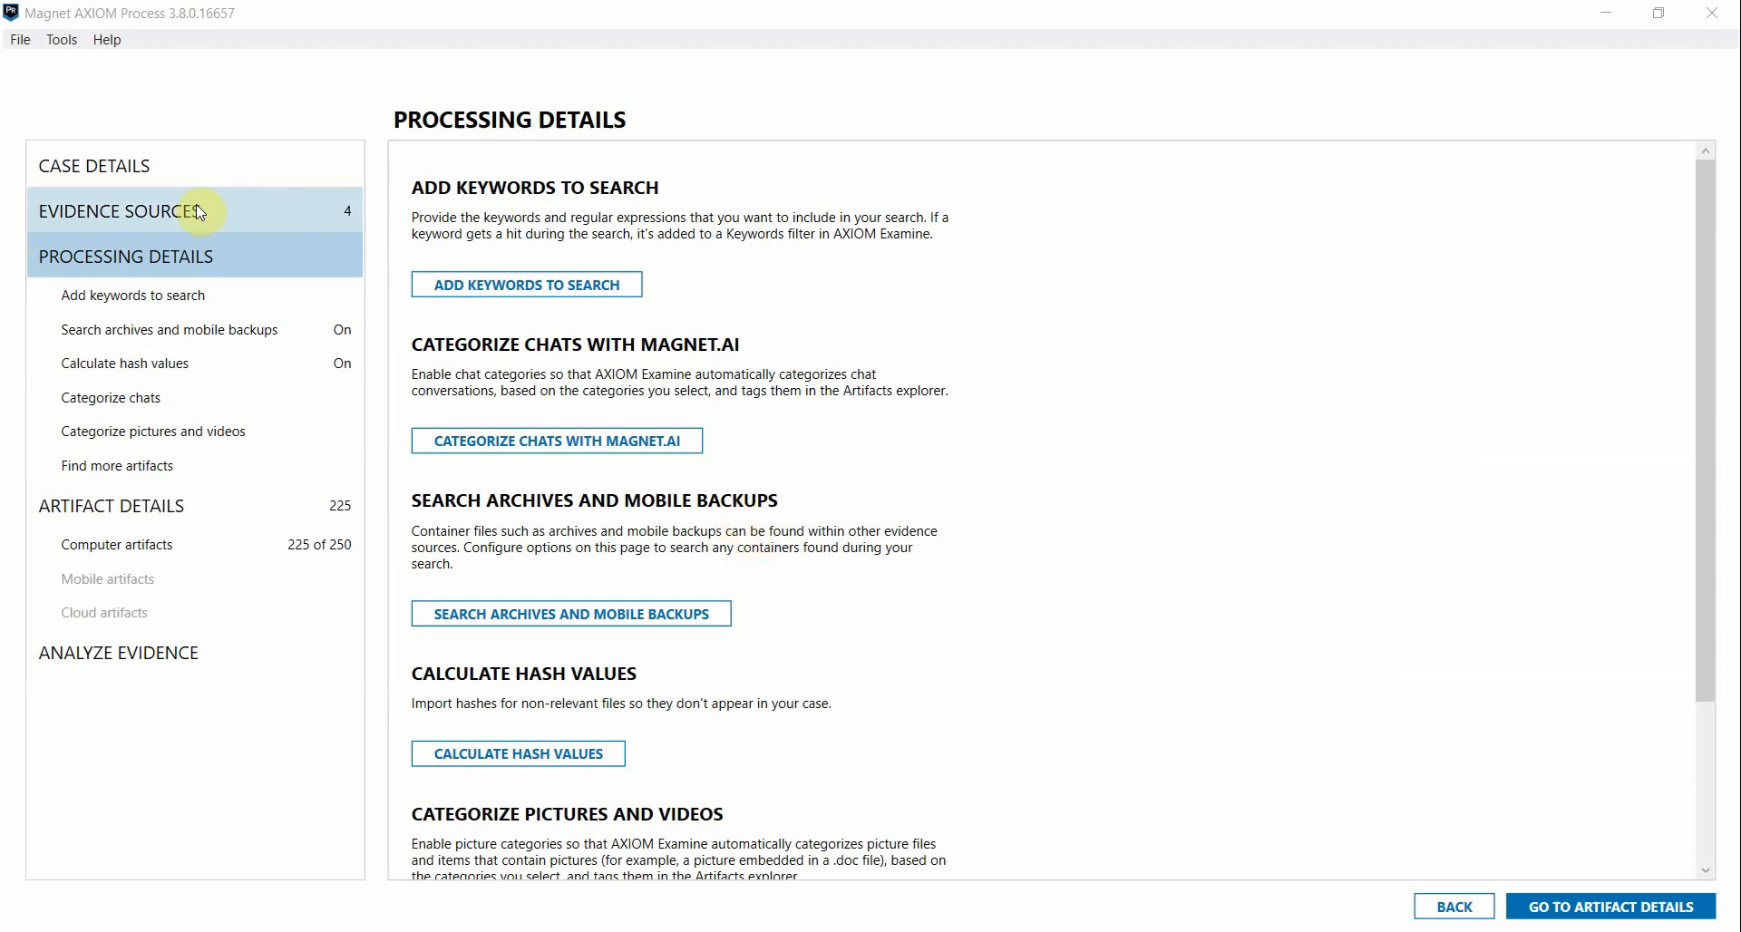
mouse_move(216, 211)
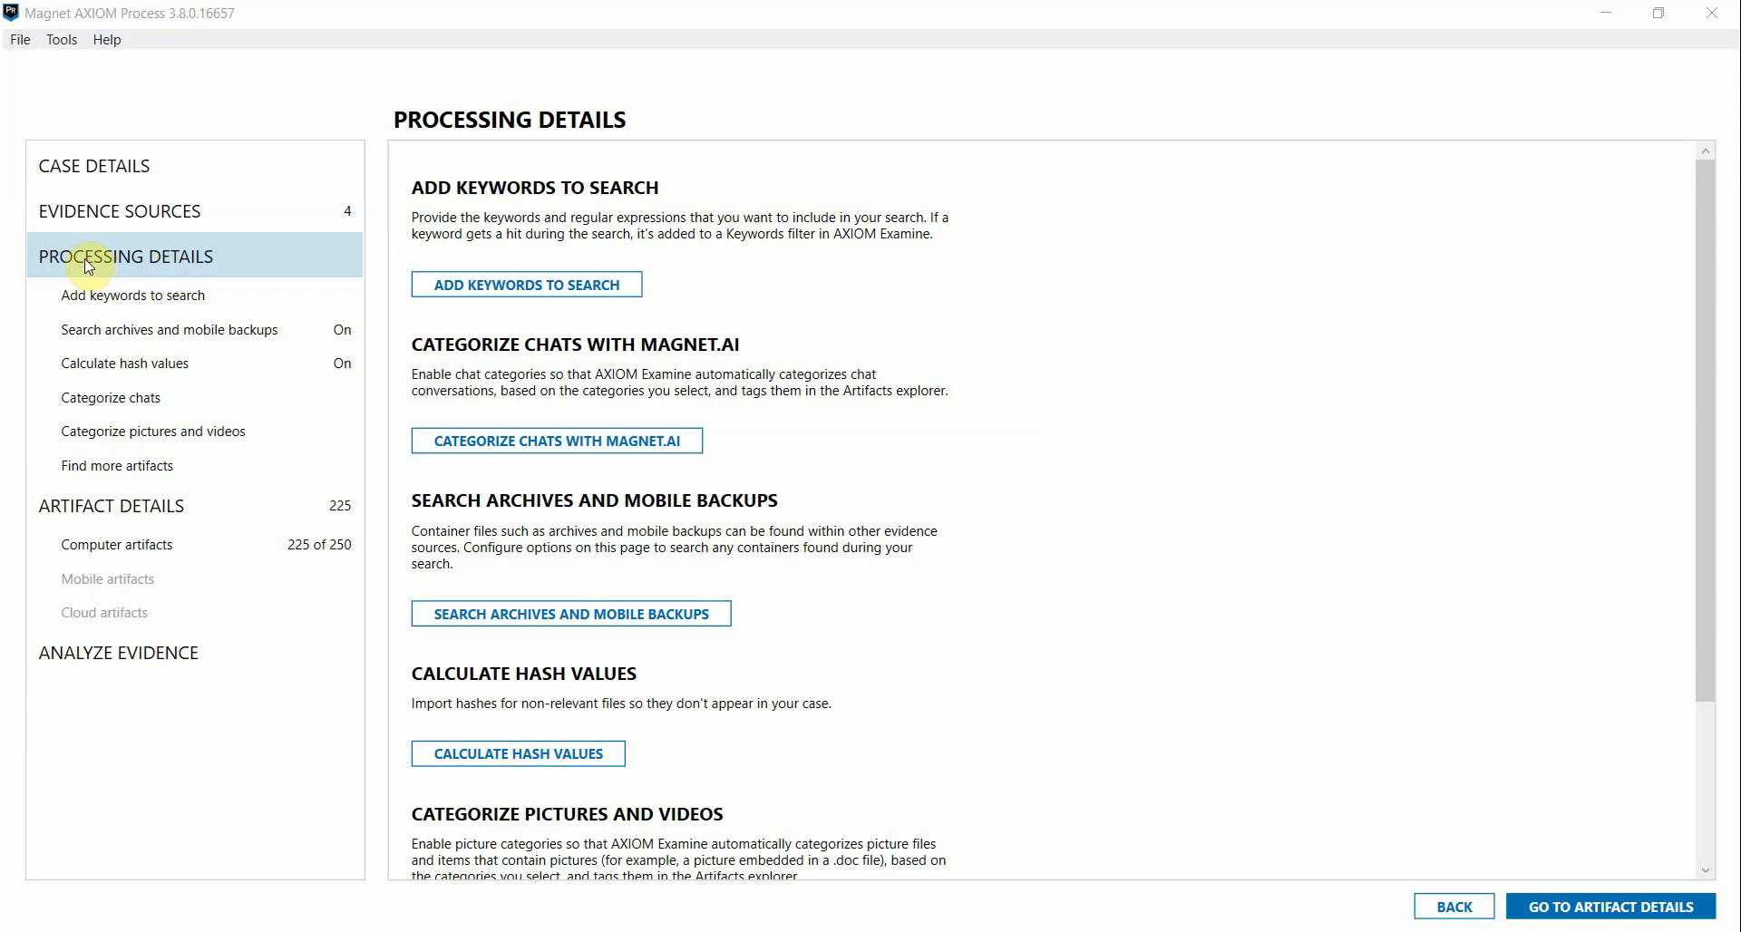
mouse_move(152, 430)
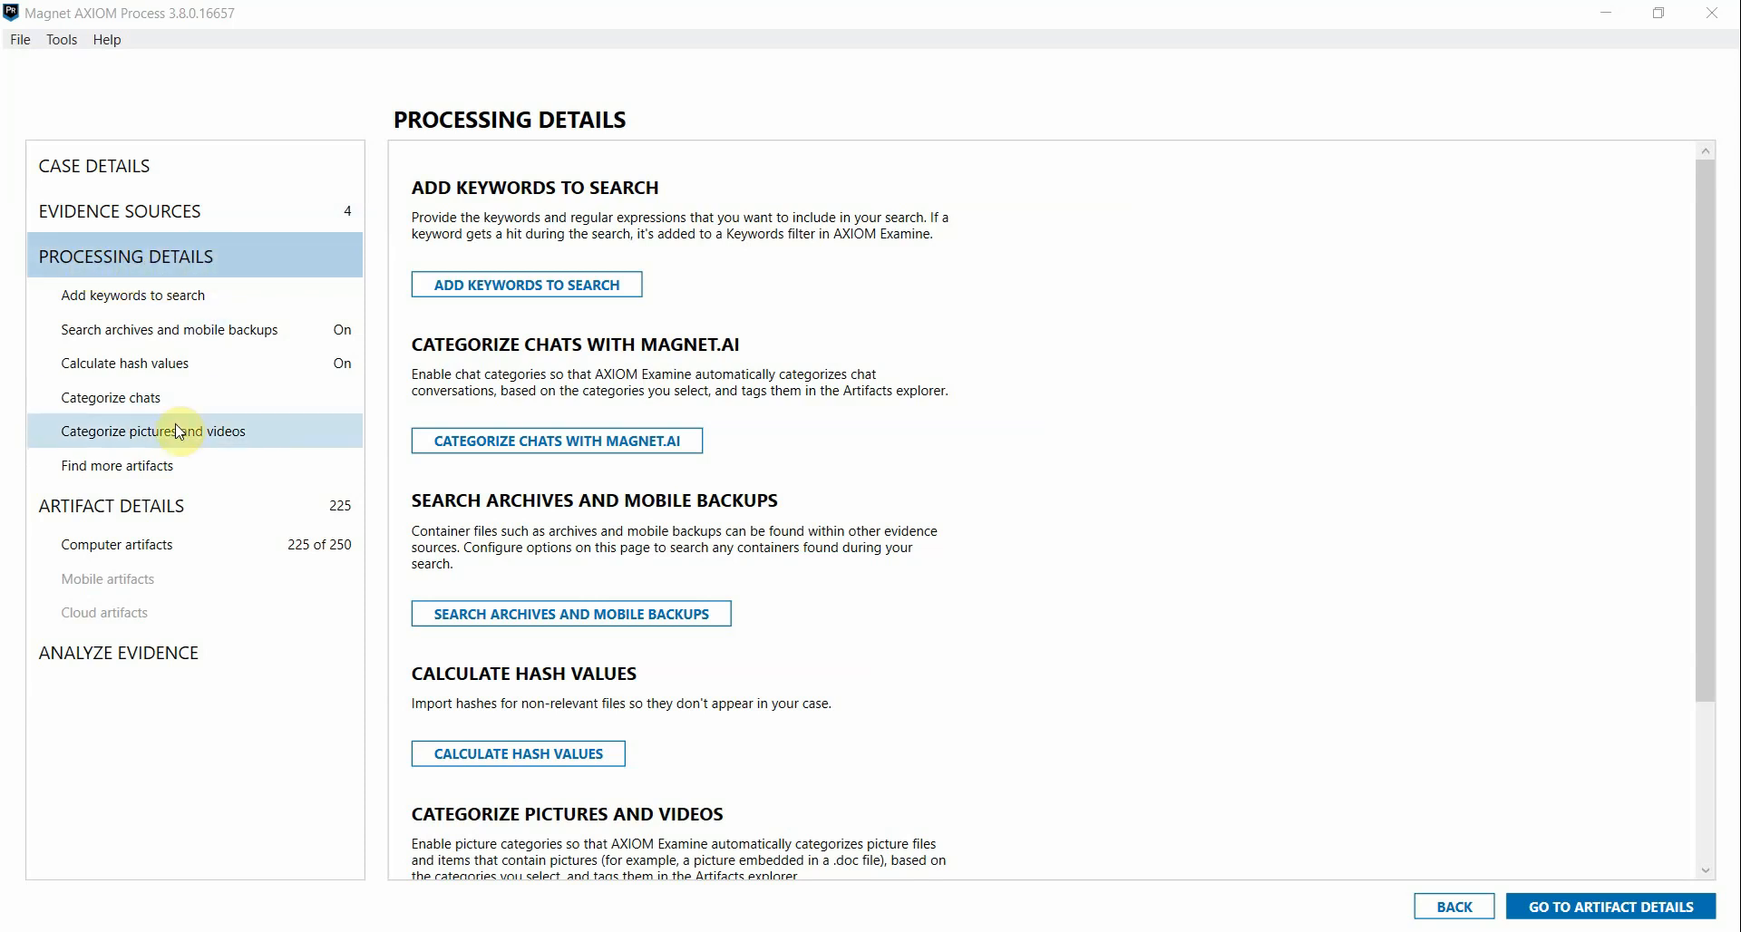
Open the Categorize pictures and videos settings page in AXIOM Process.
click(152, 429)
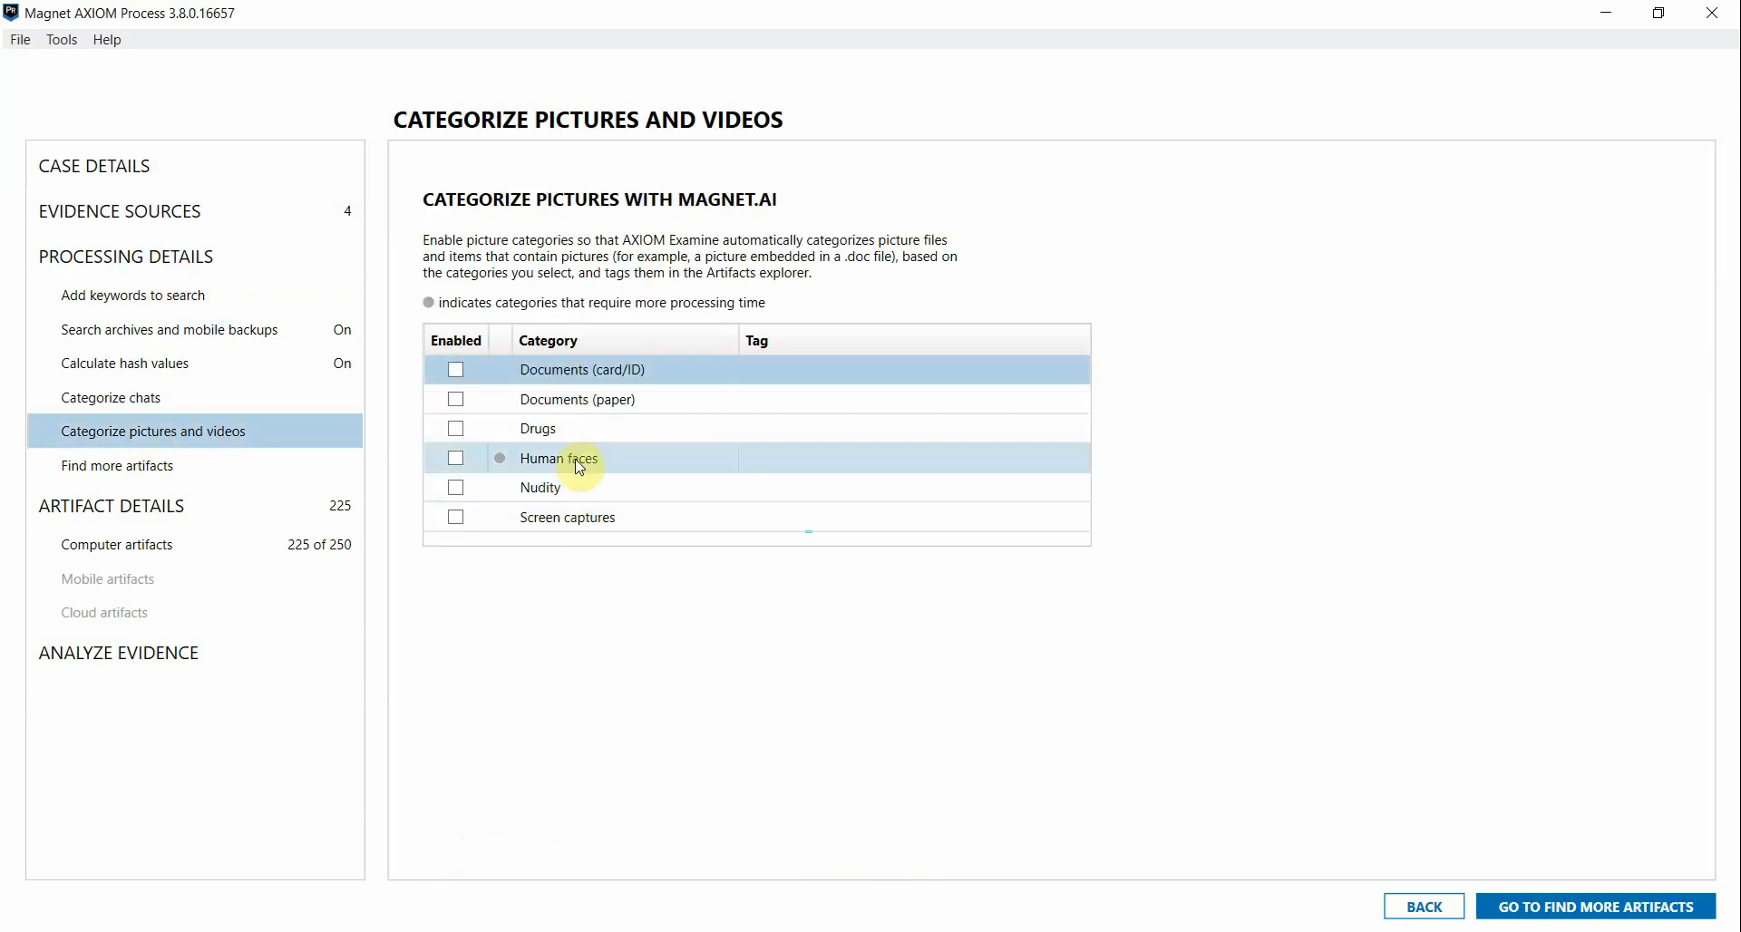
mouse_move(559, 354)
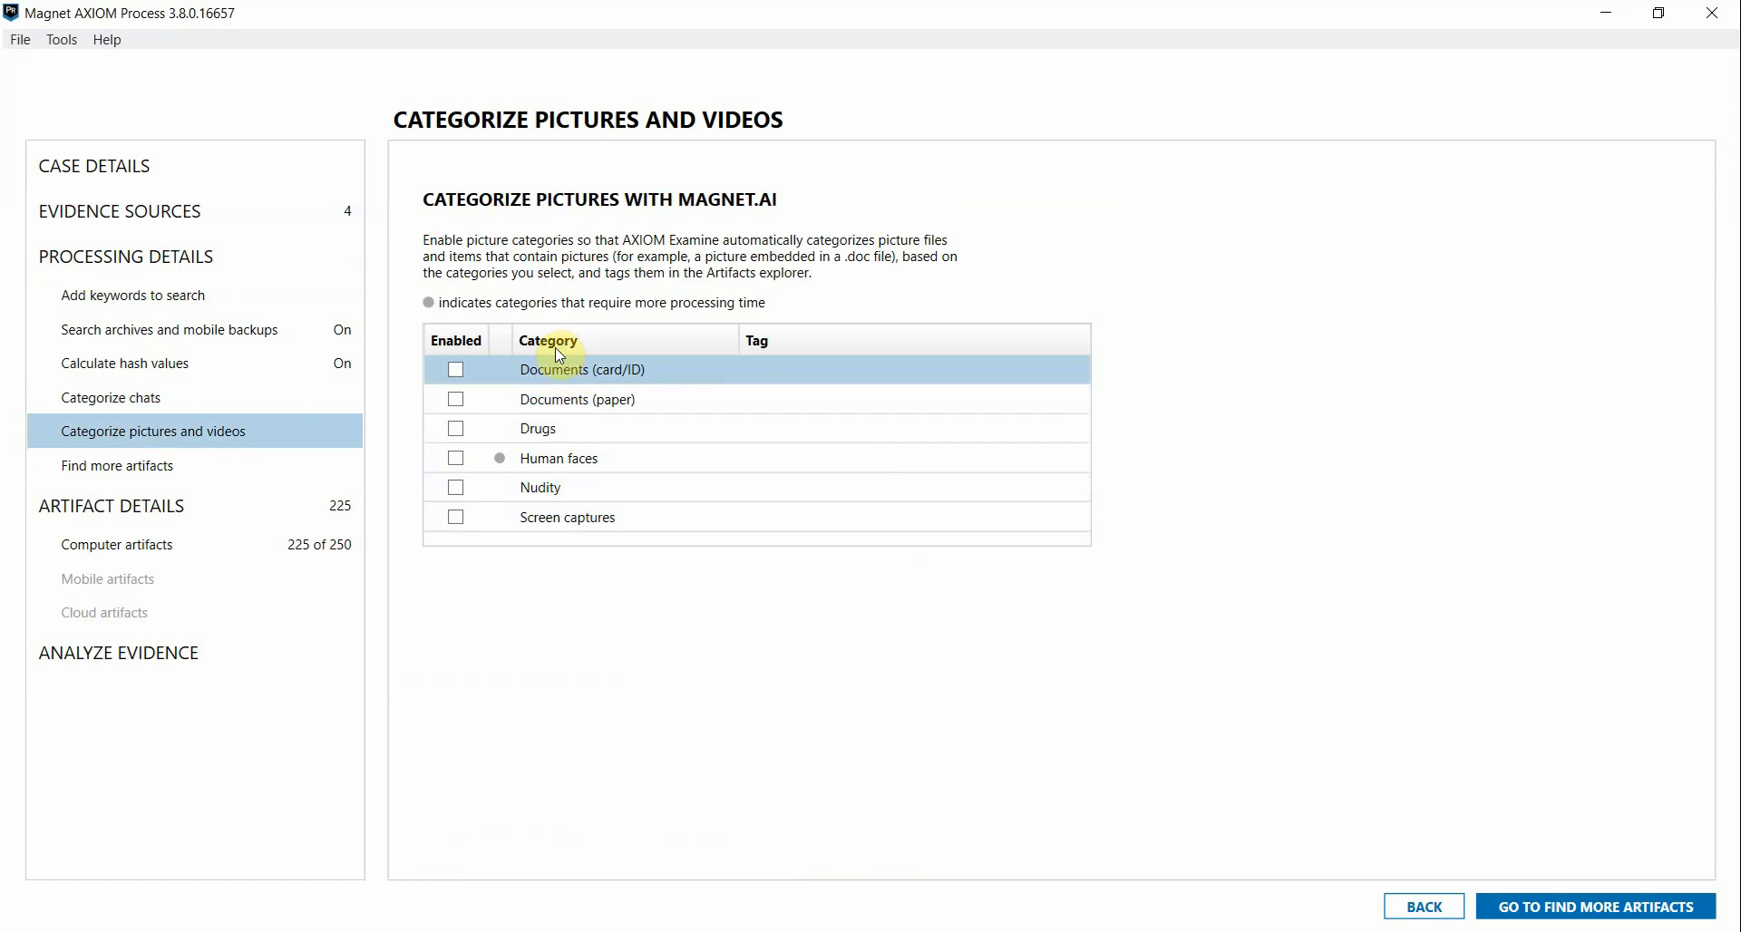
mouse_move(566, 335)
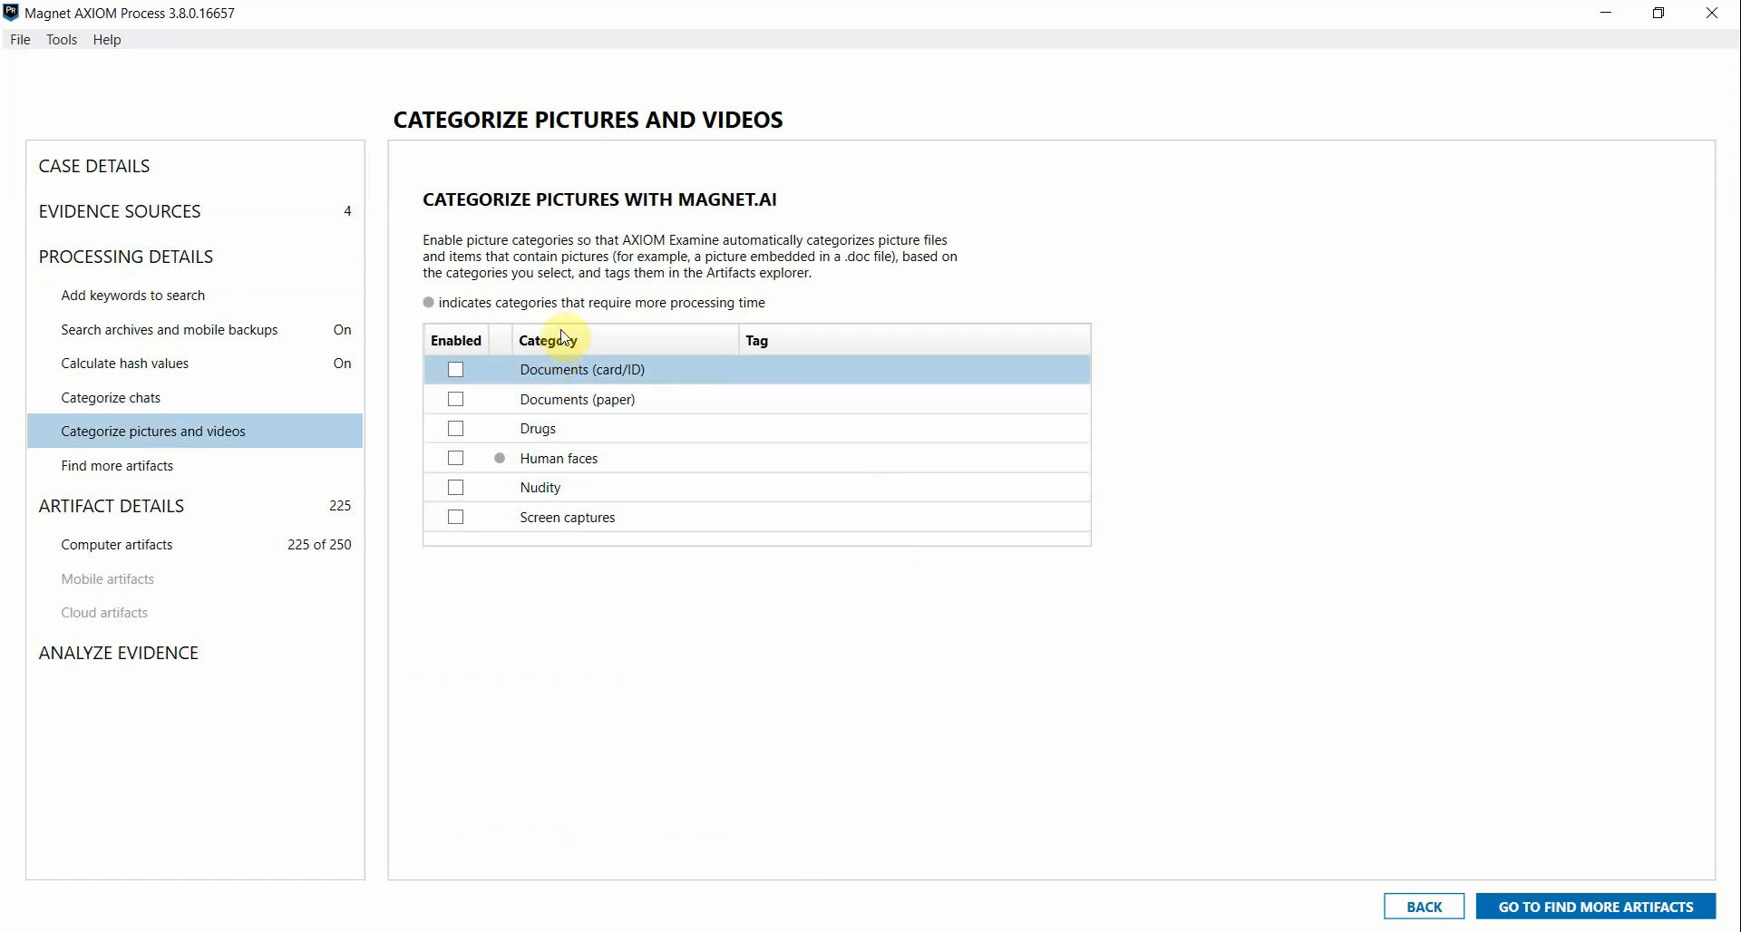
mouse_move(572, 277)
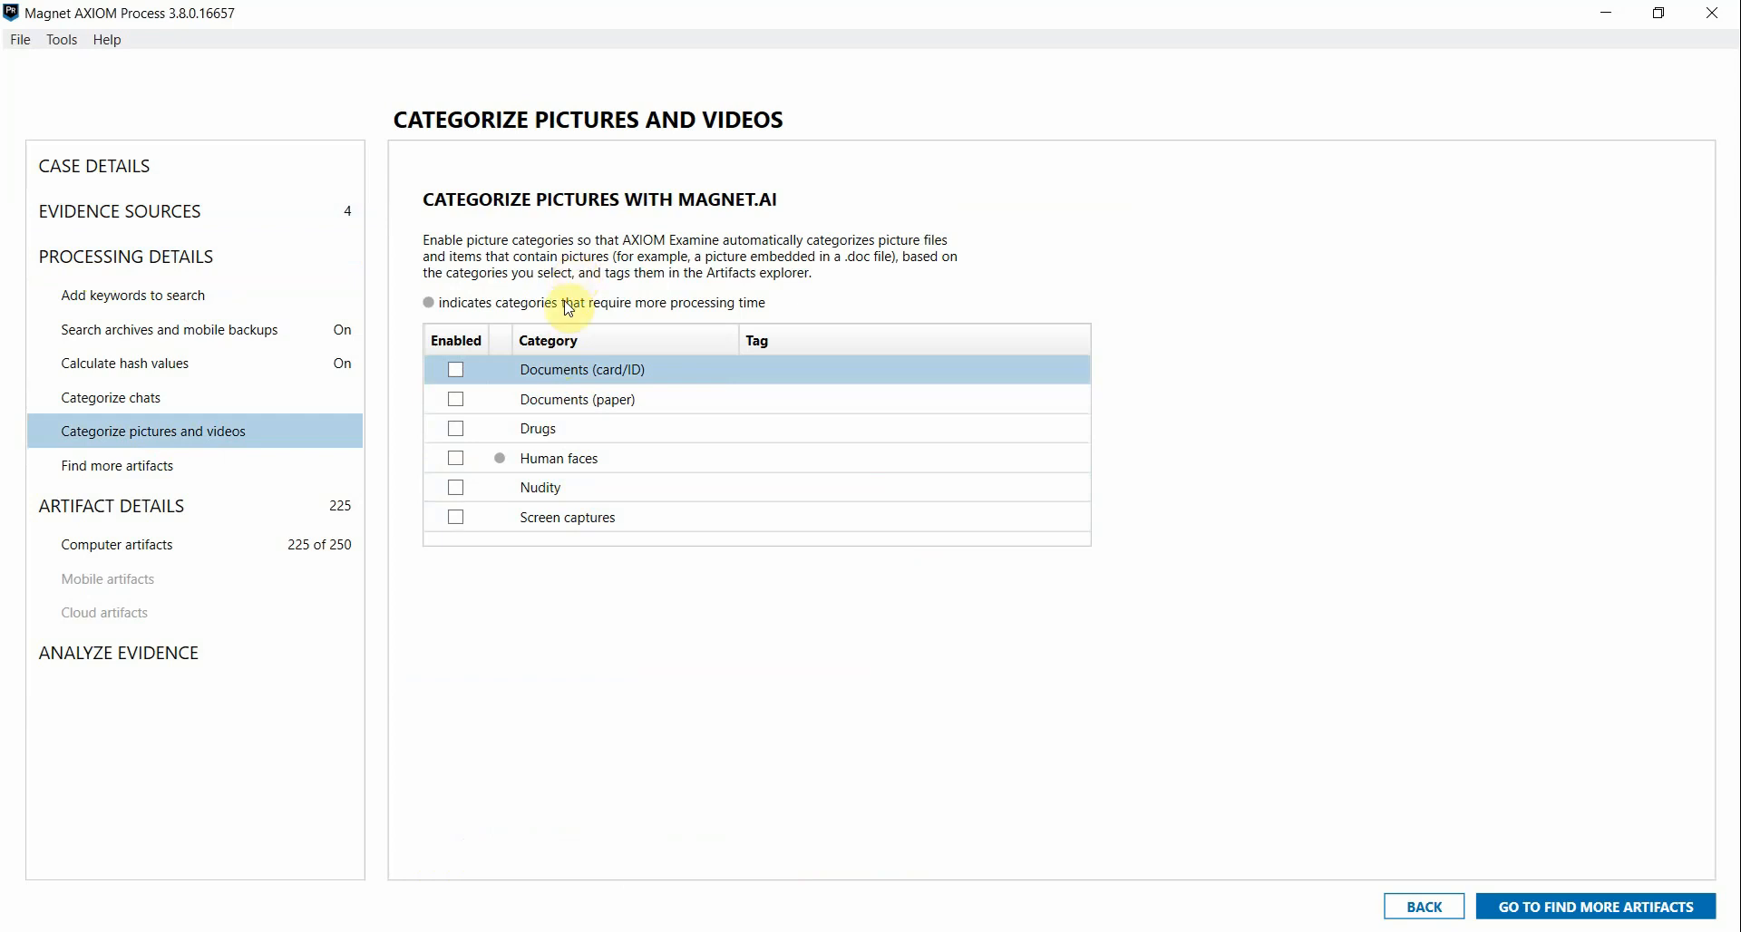
mouse_move(575, 419)
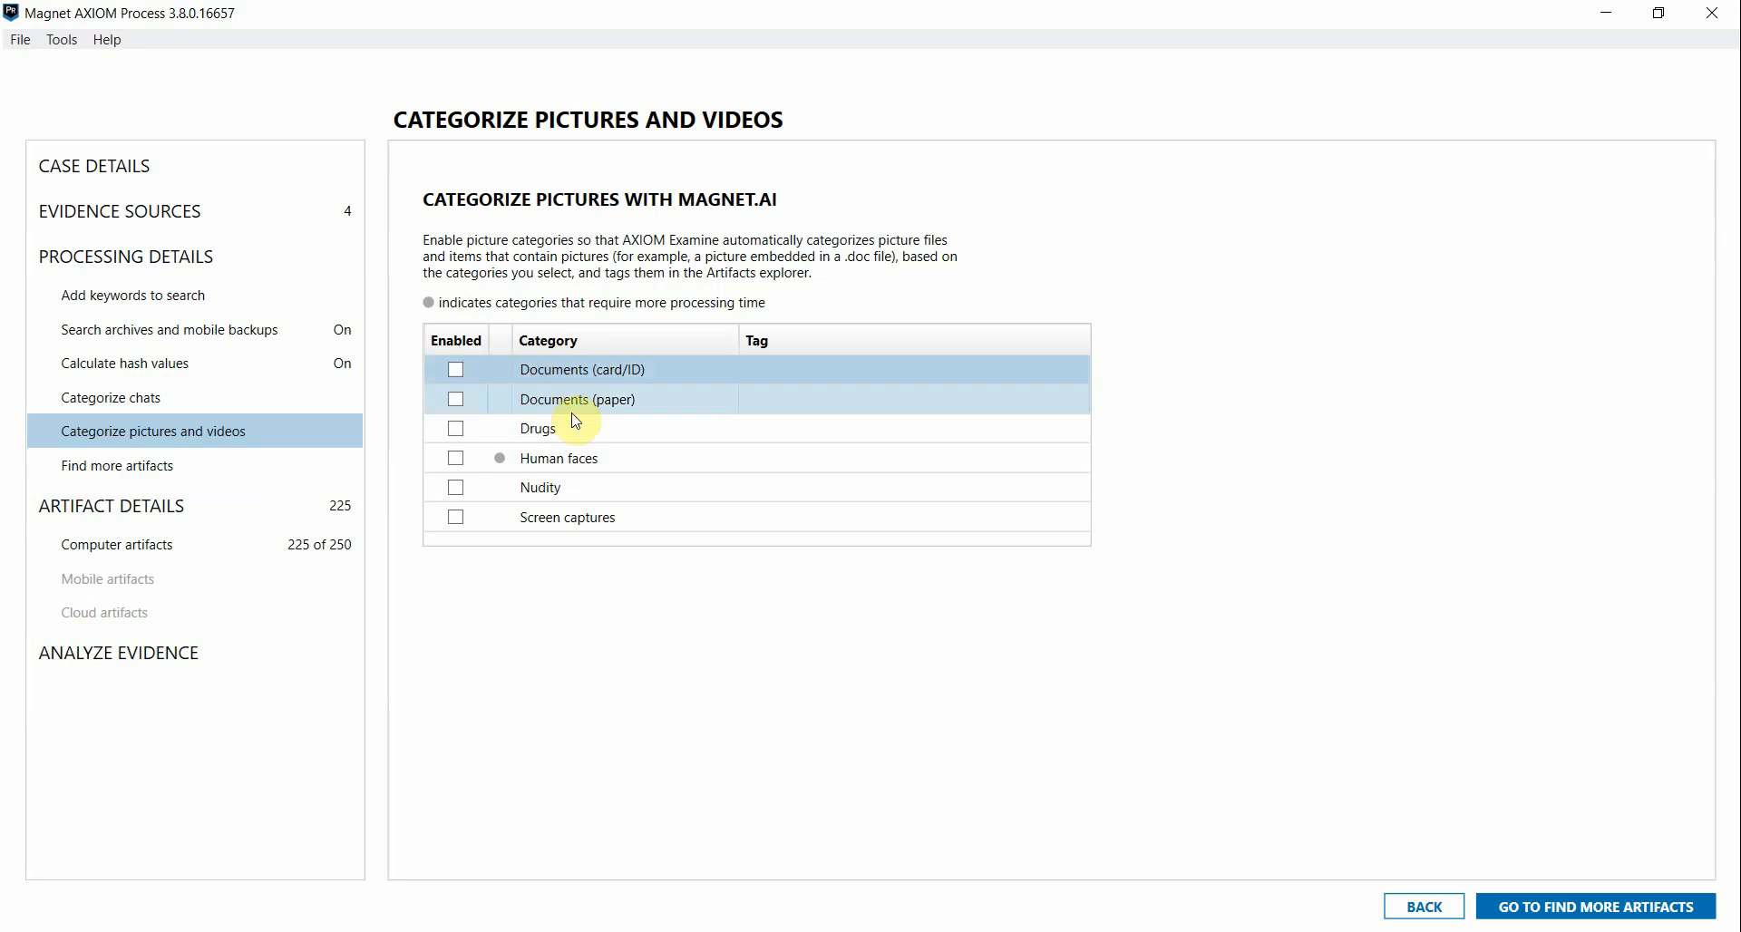
mouse_move(600, 517)
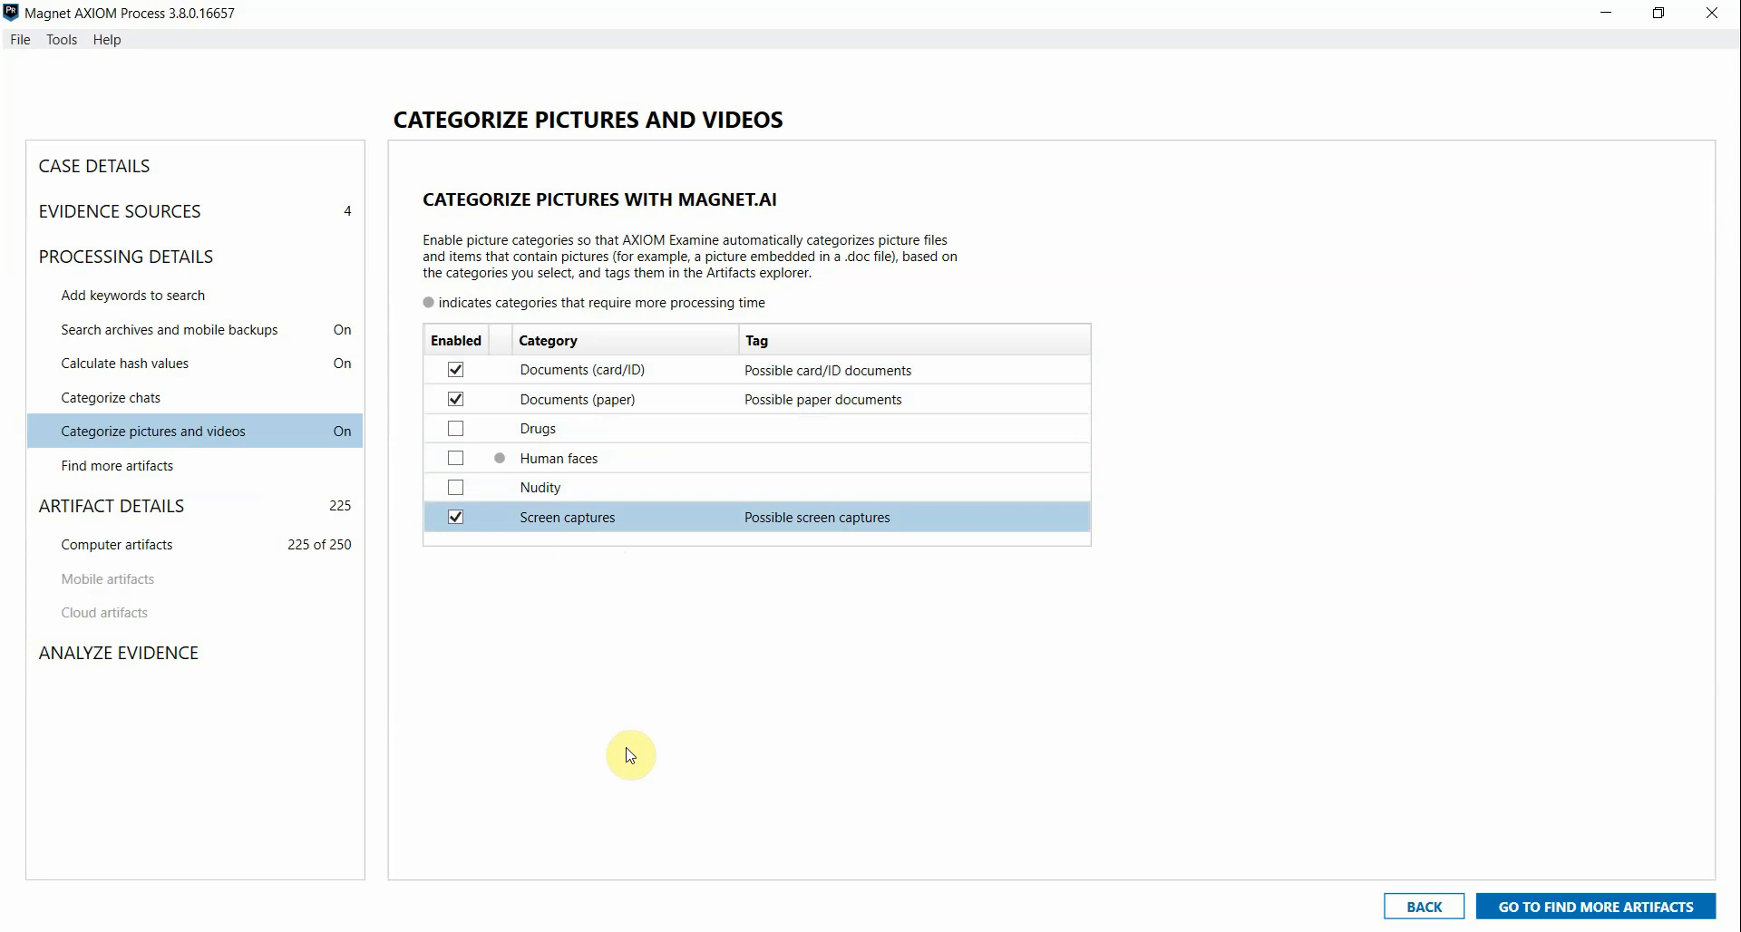
mouse_move(1032, 927)
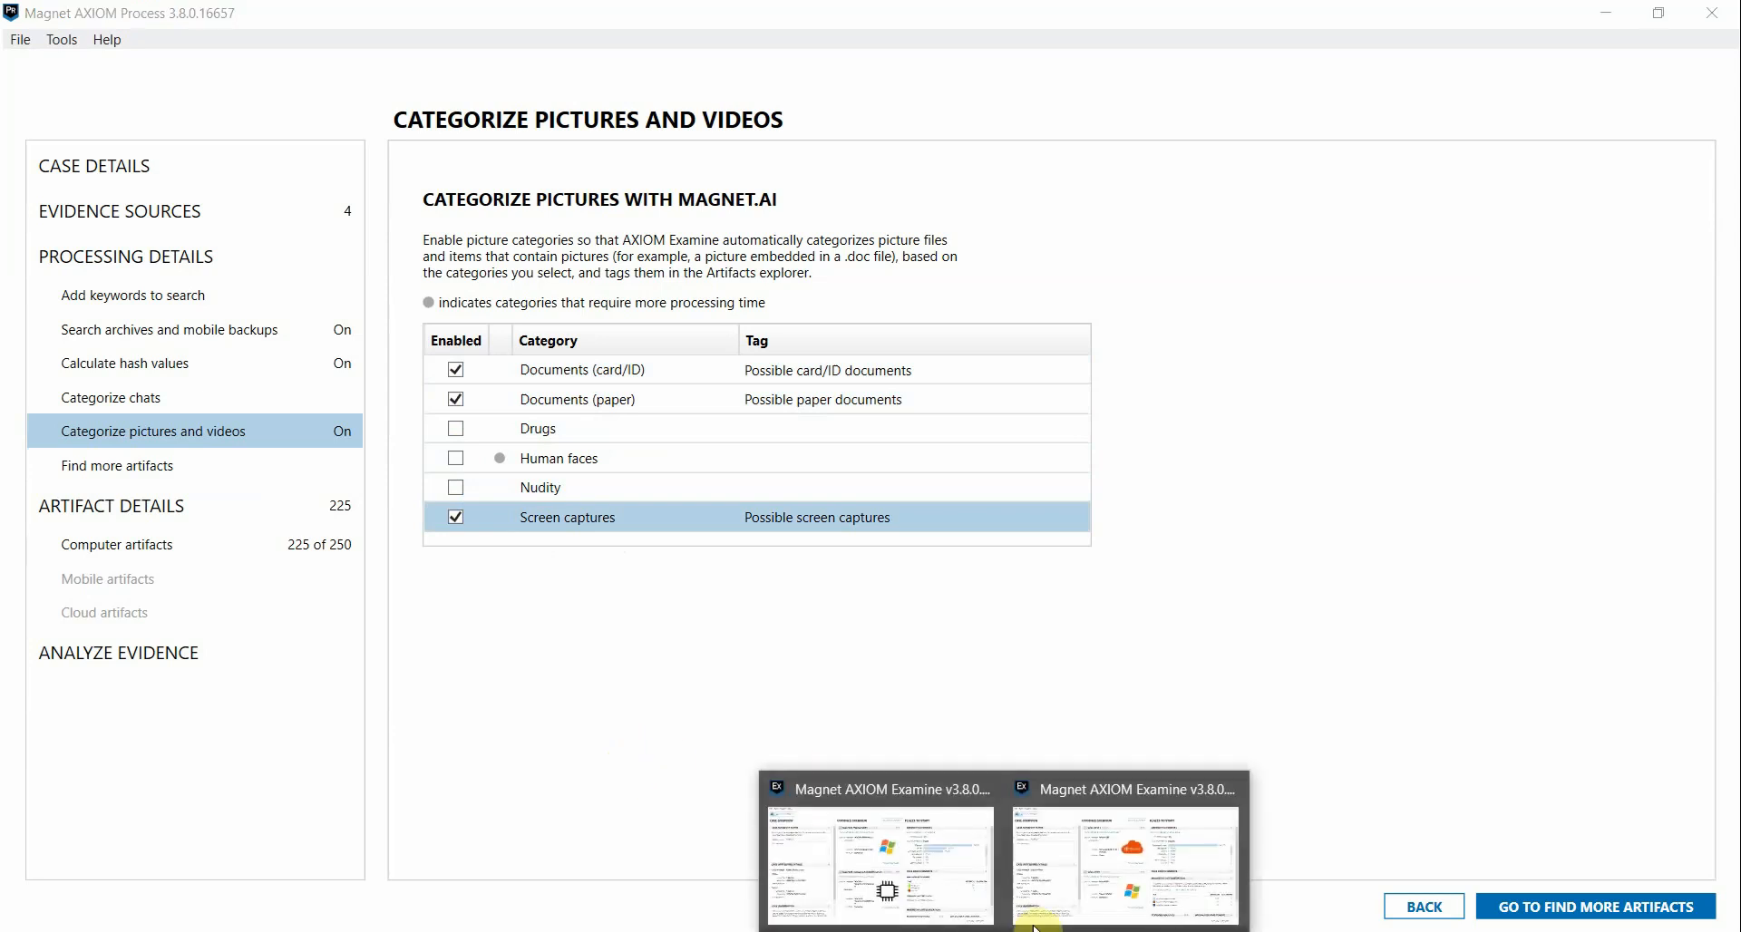
Switch to the AXIOM Examine case dashboard with the Magnet.AI Categorization panel.
click(1125, 865)
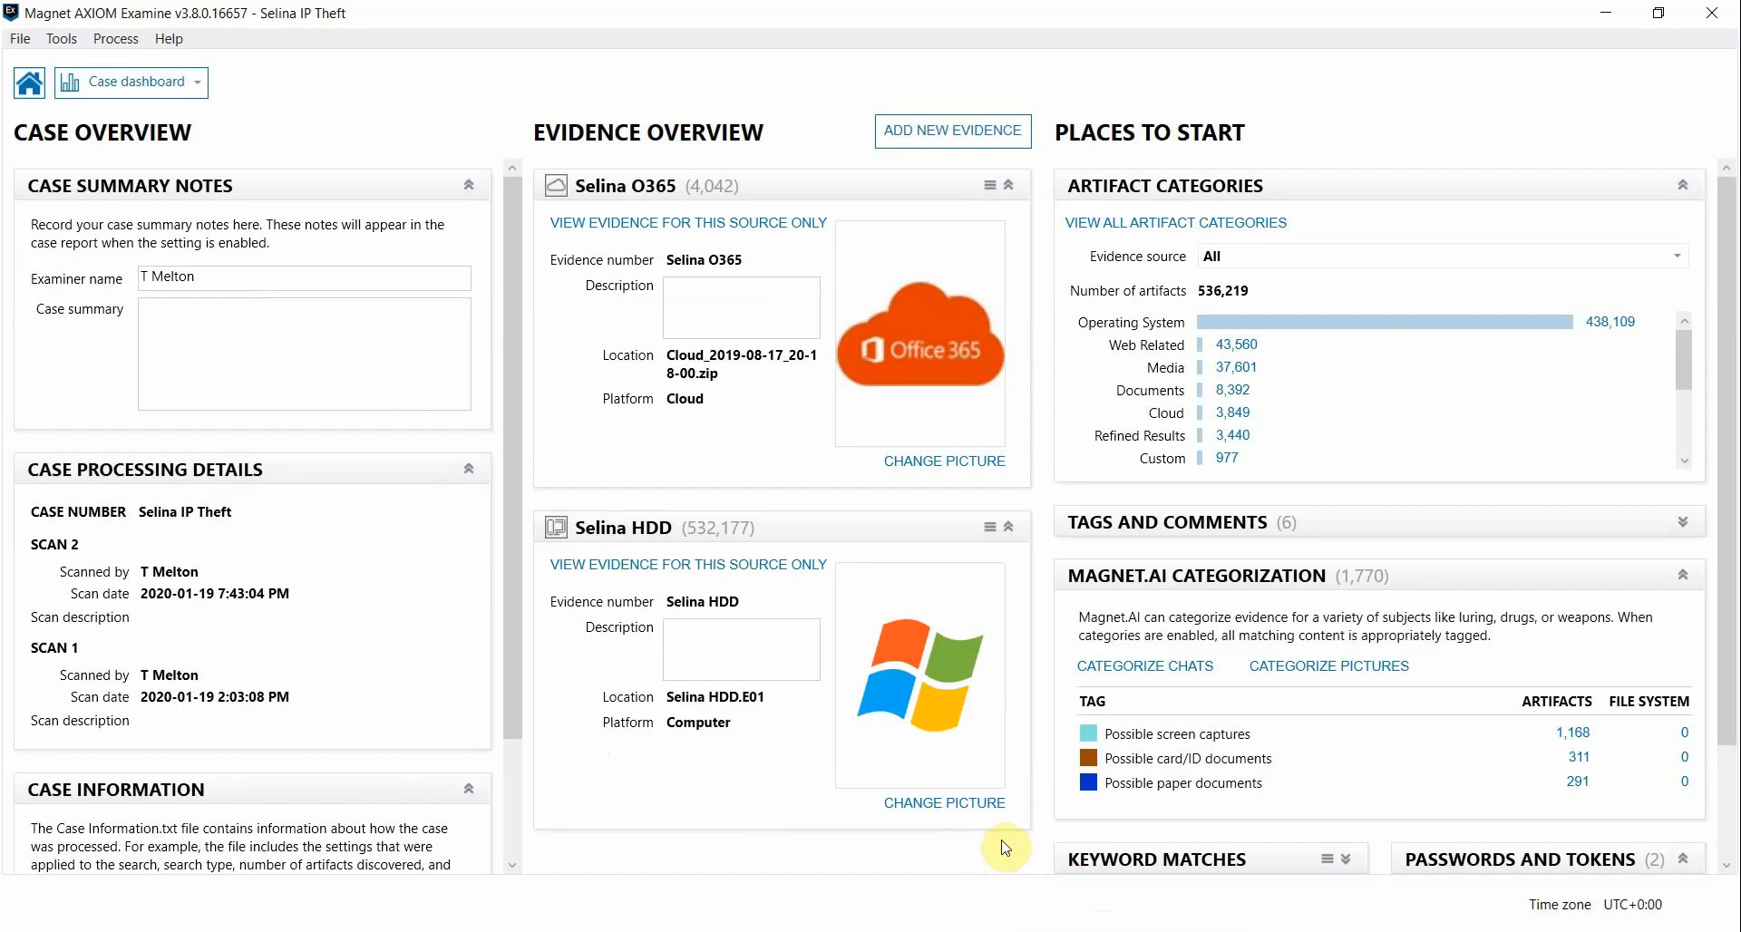
mouse_move(1220, 792)
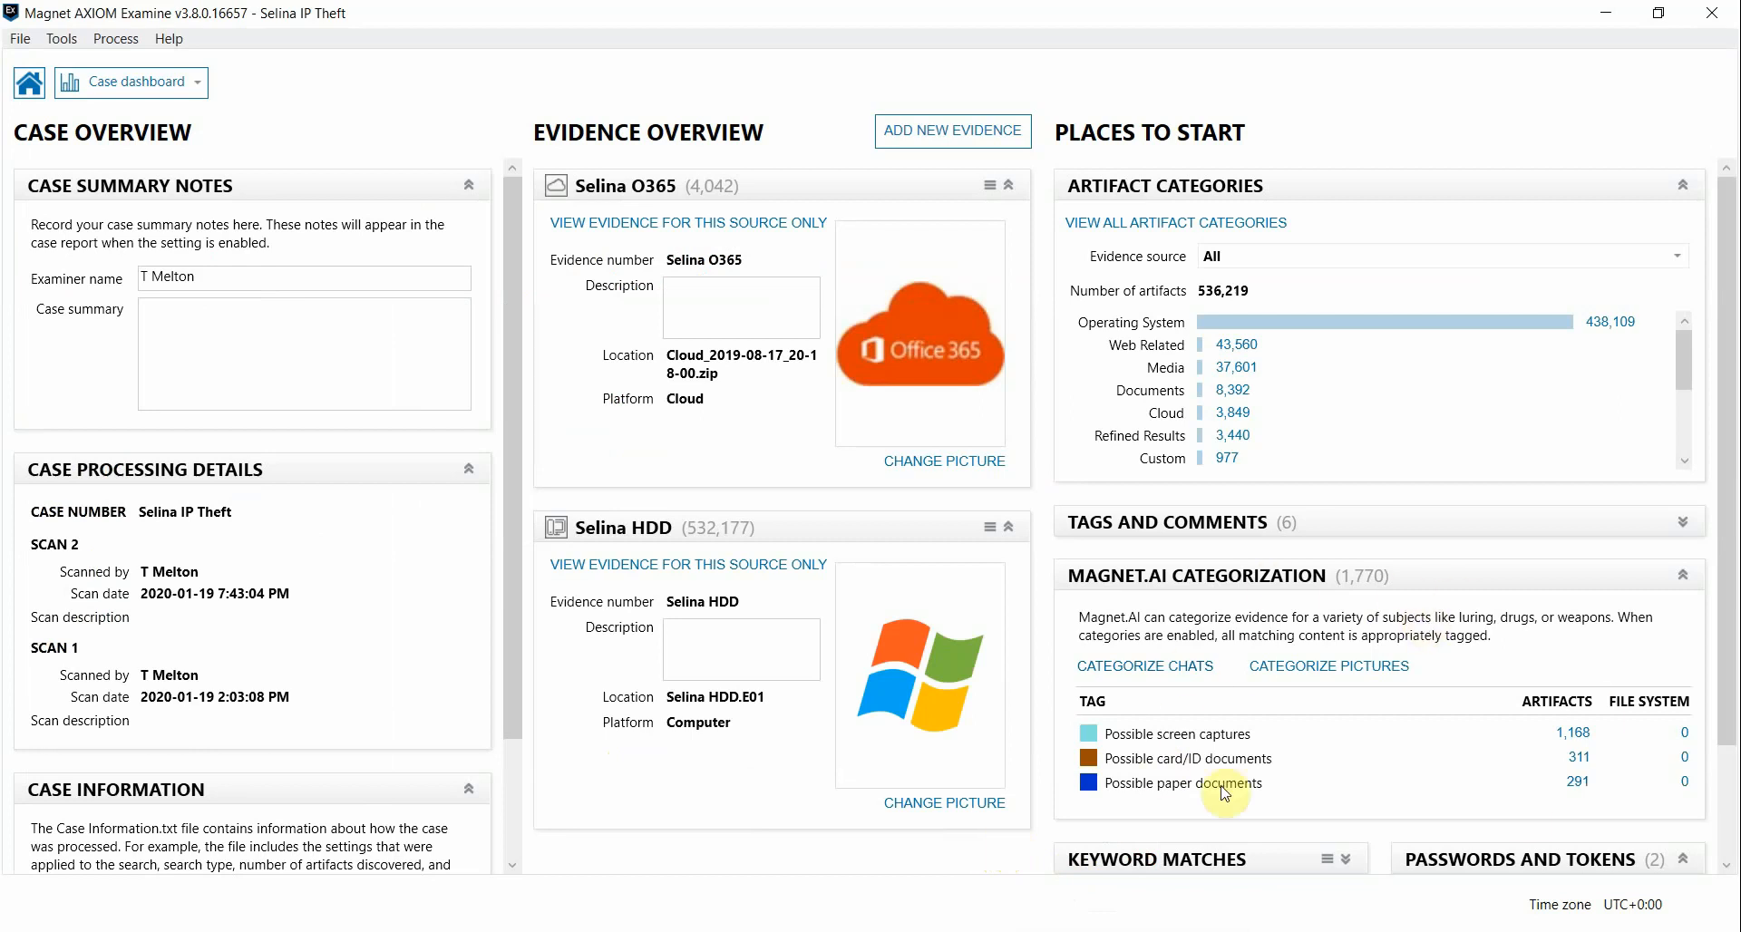
mouse_move(1387, 765)
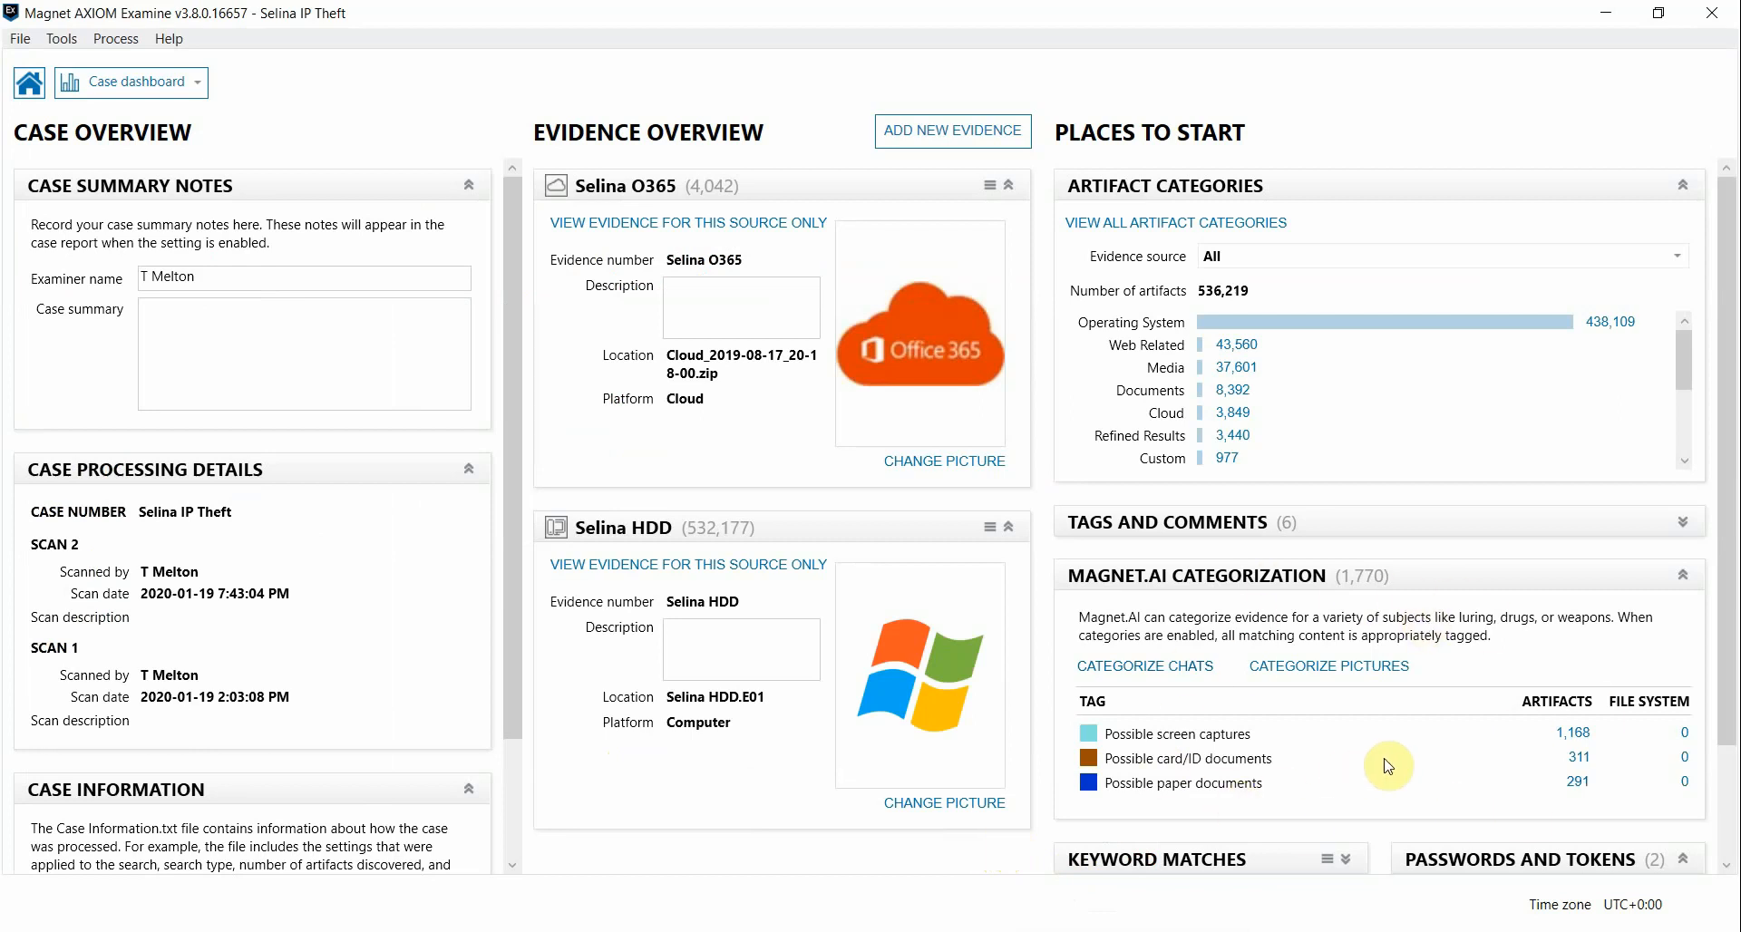
mouse_move(1505, 773)
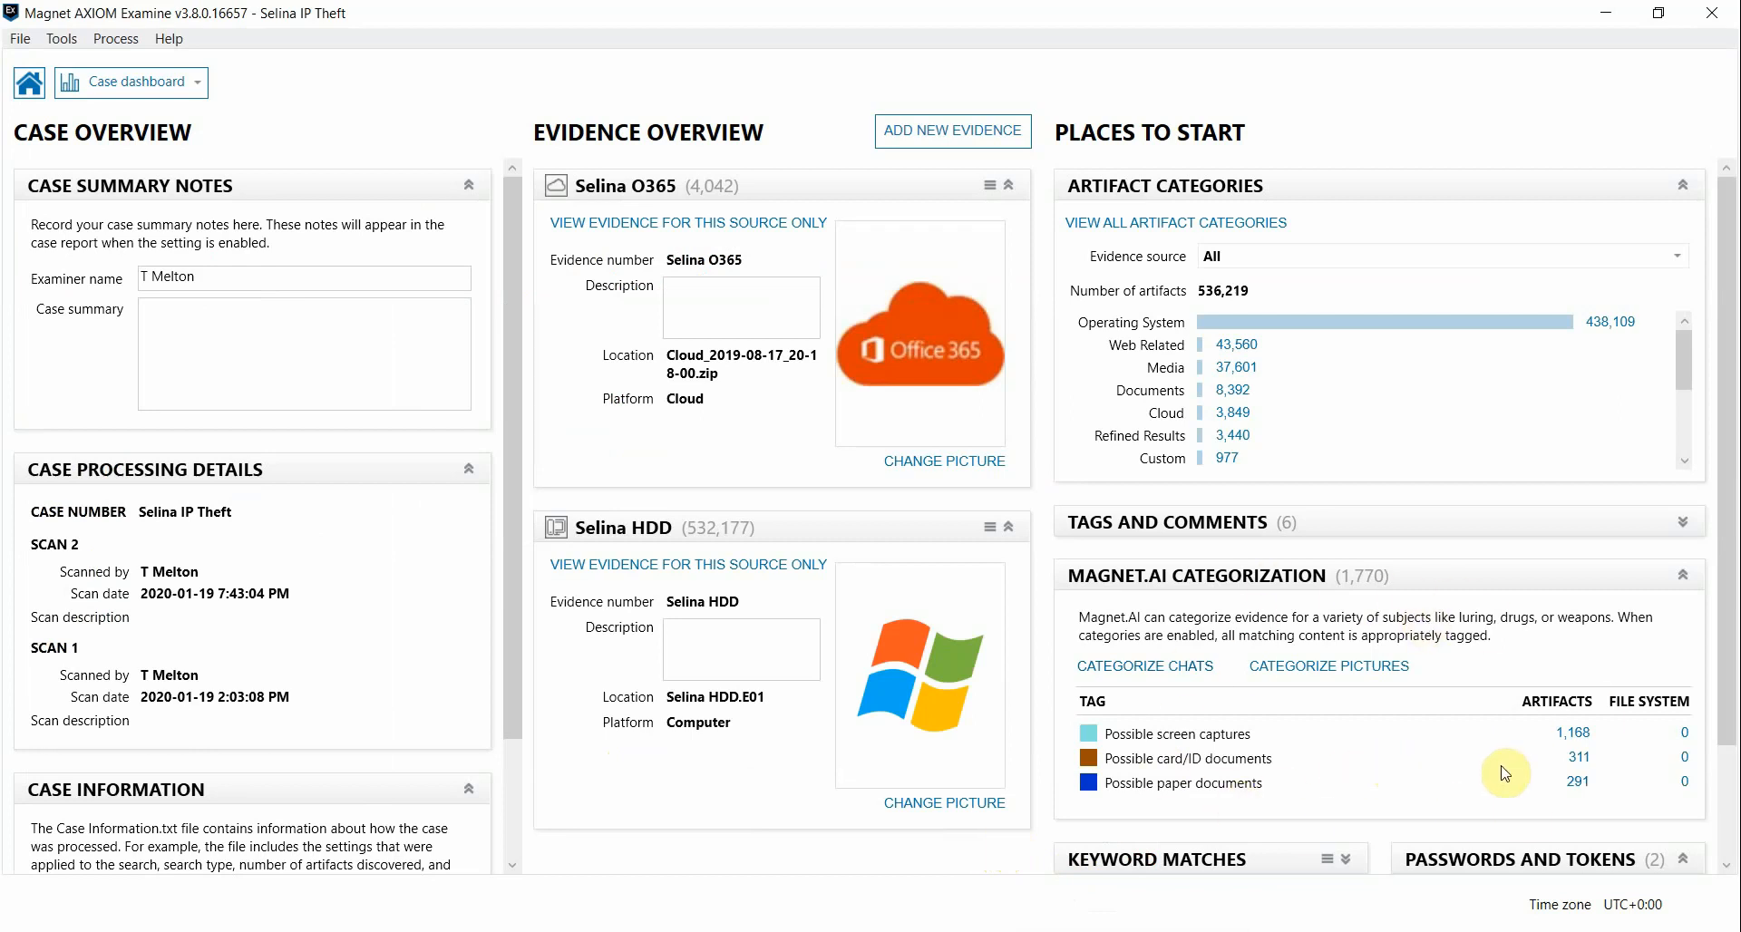
mouse_move(1589, 760)
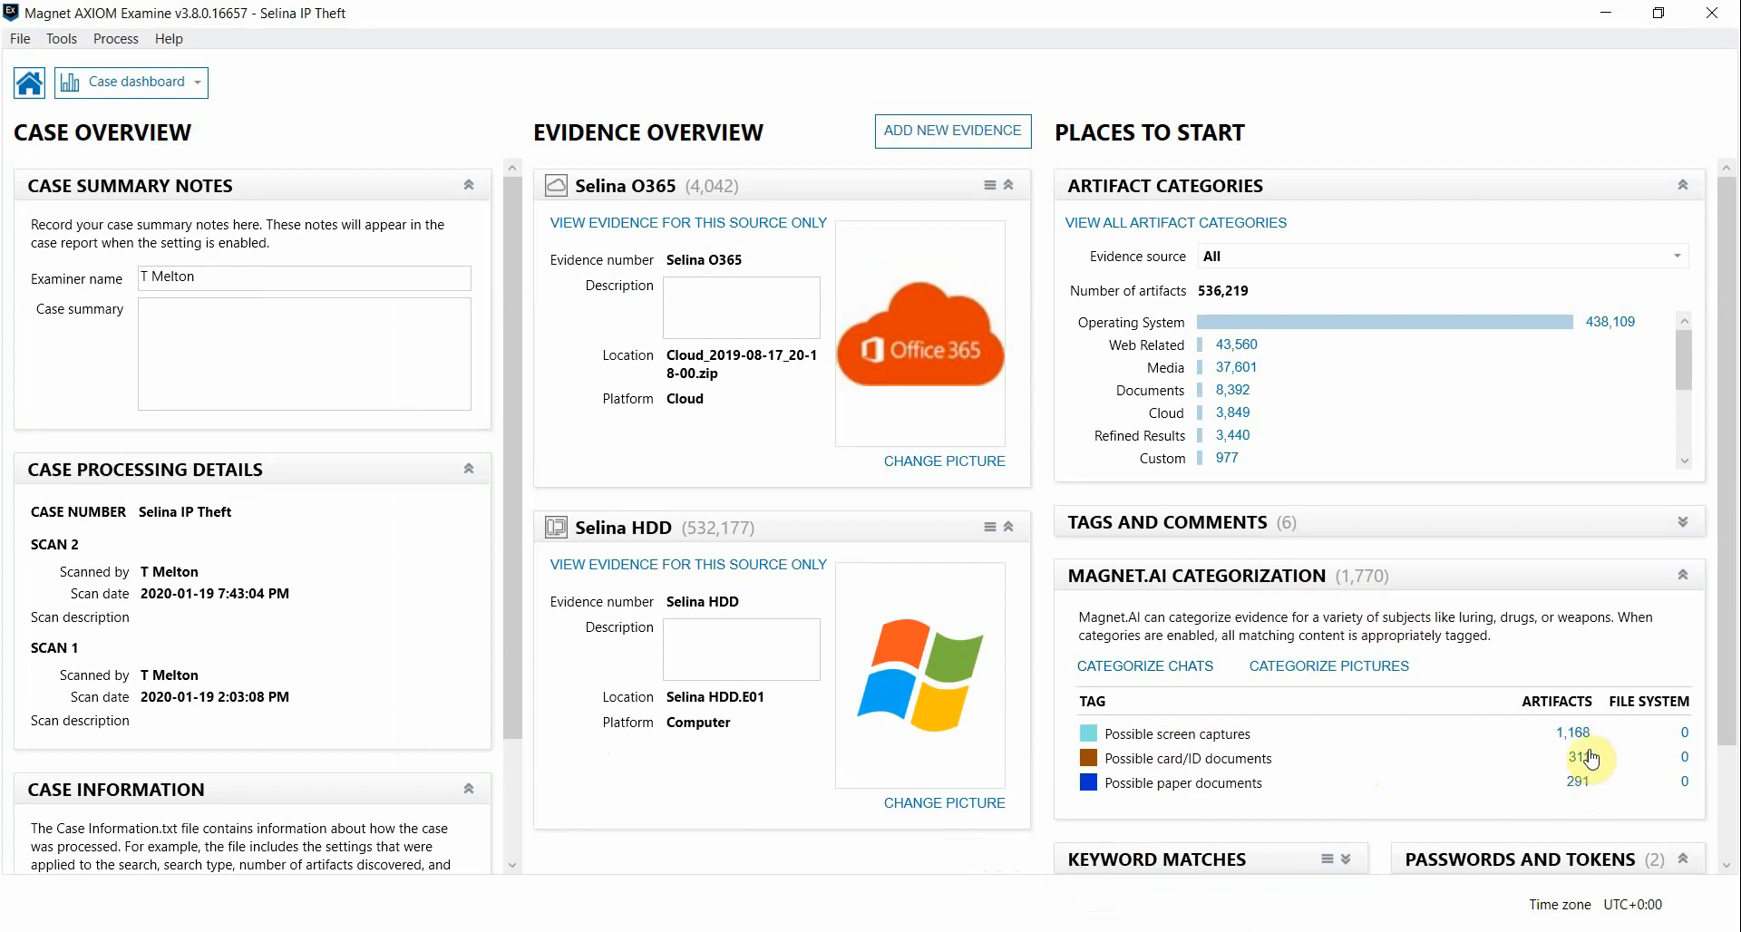
mouse_move(1591, 738)
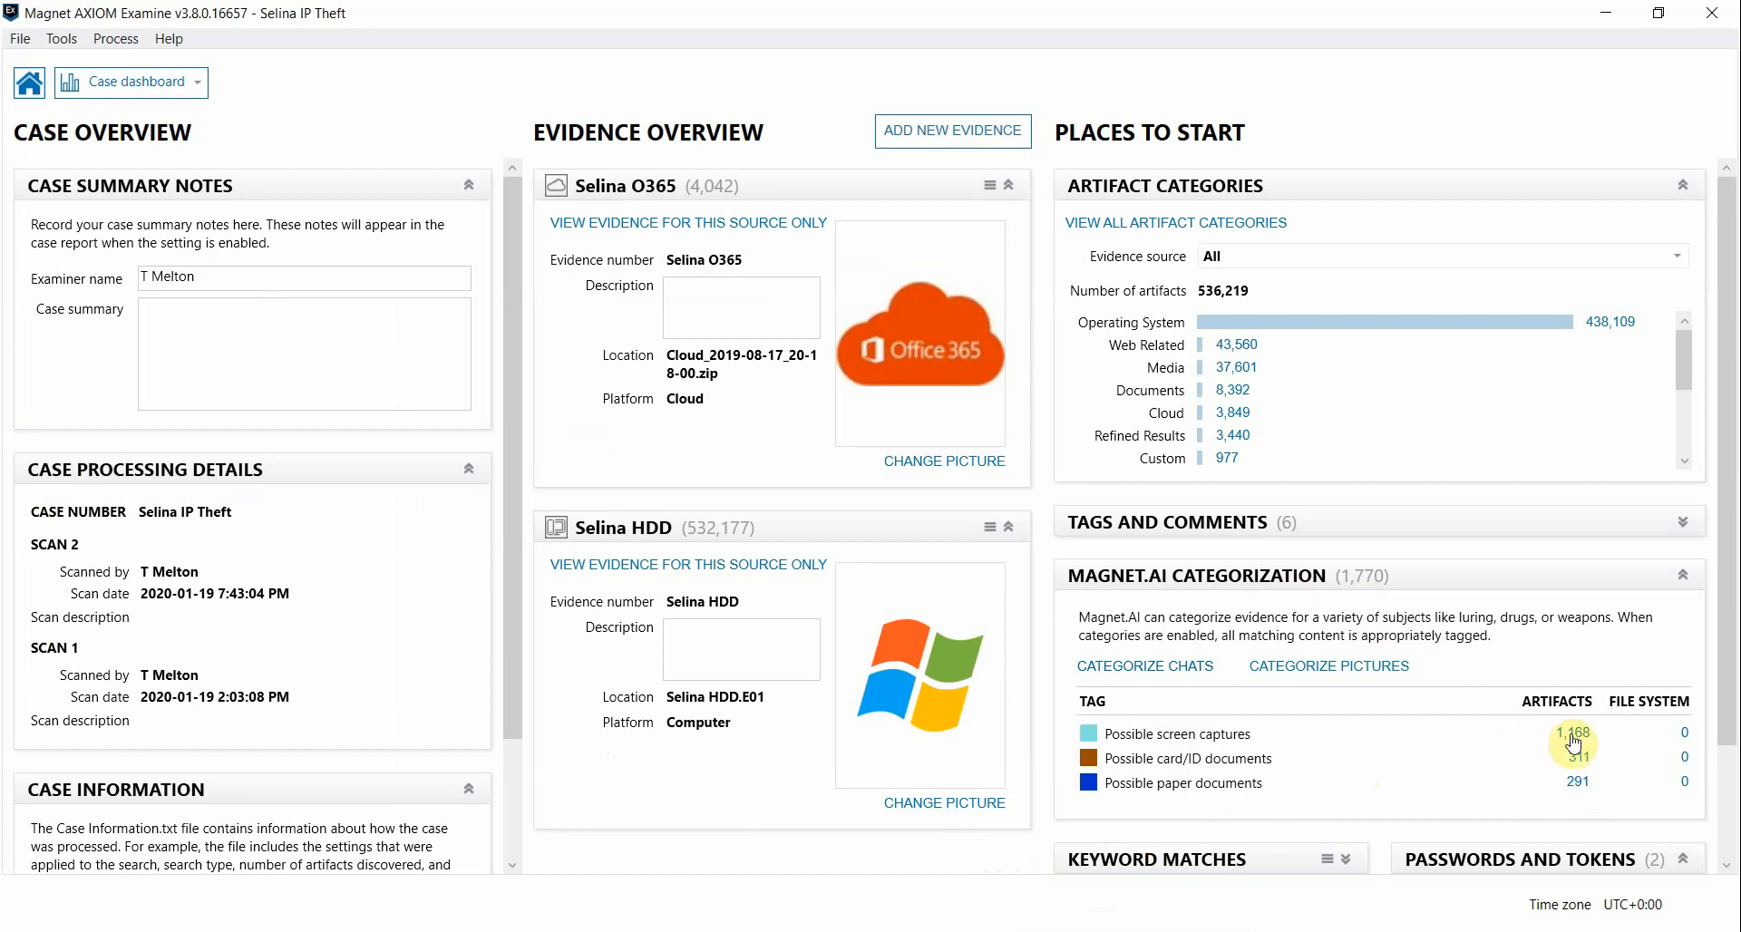
List the 1,168 possible screen captures and narrow them to Cloud OneDrive Files.
click(1573, 738)
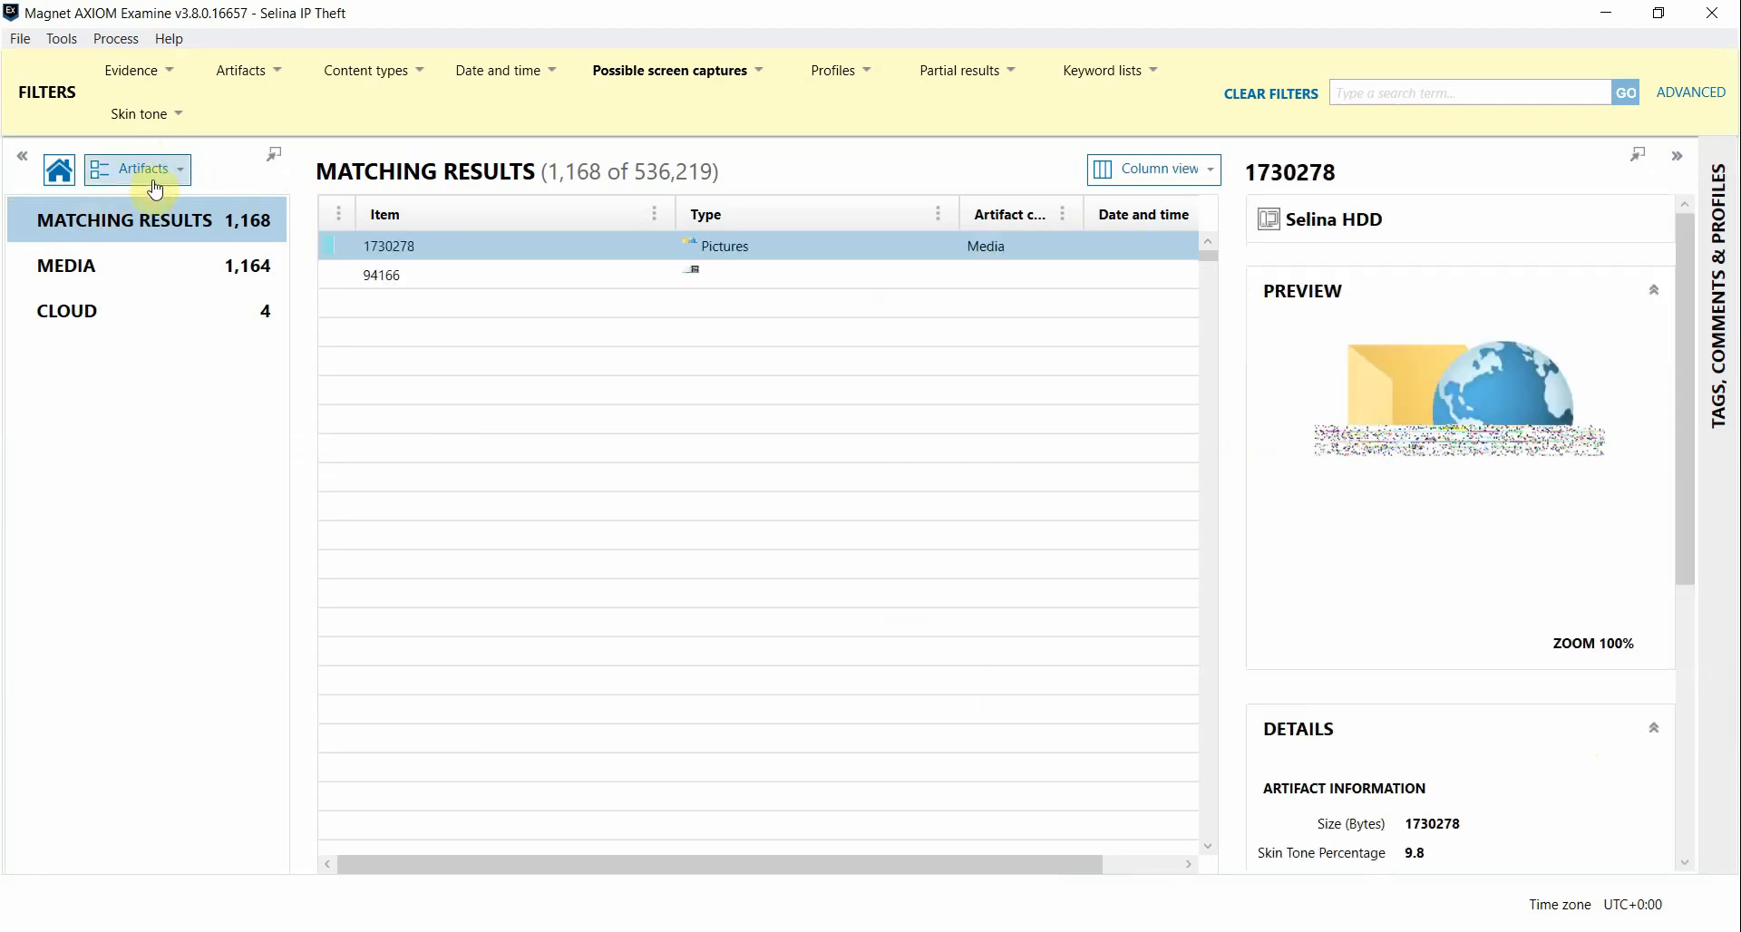
click(671, 70)
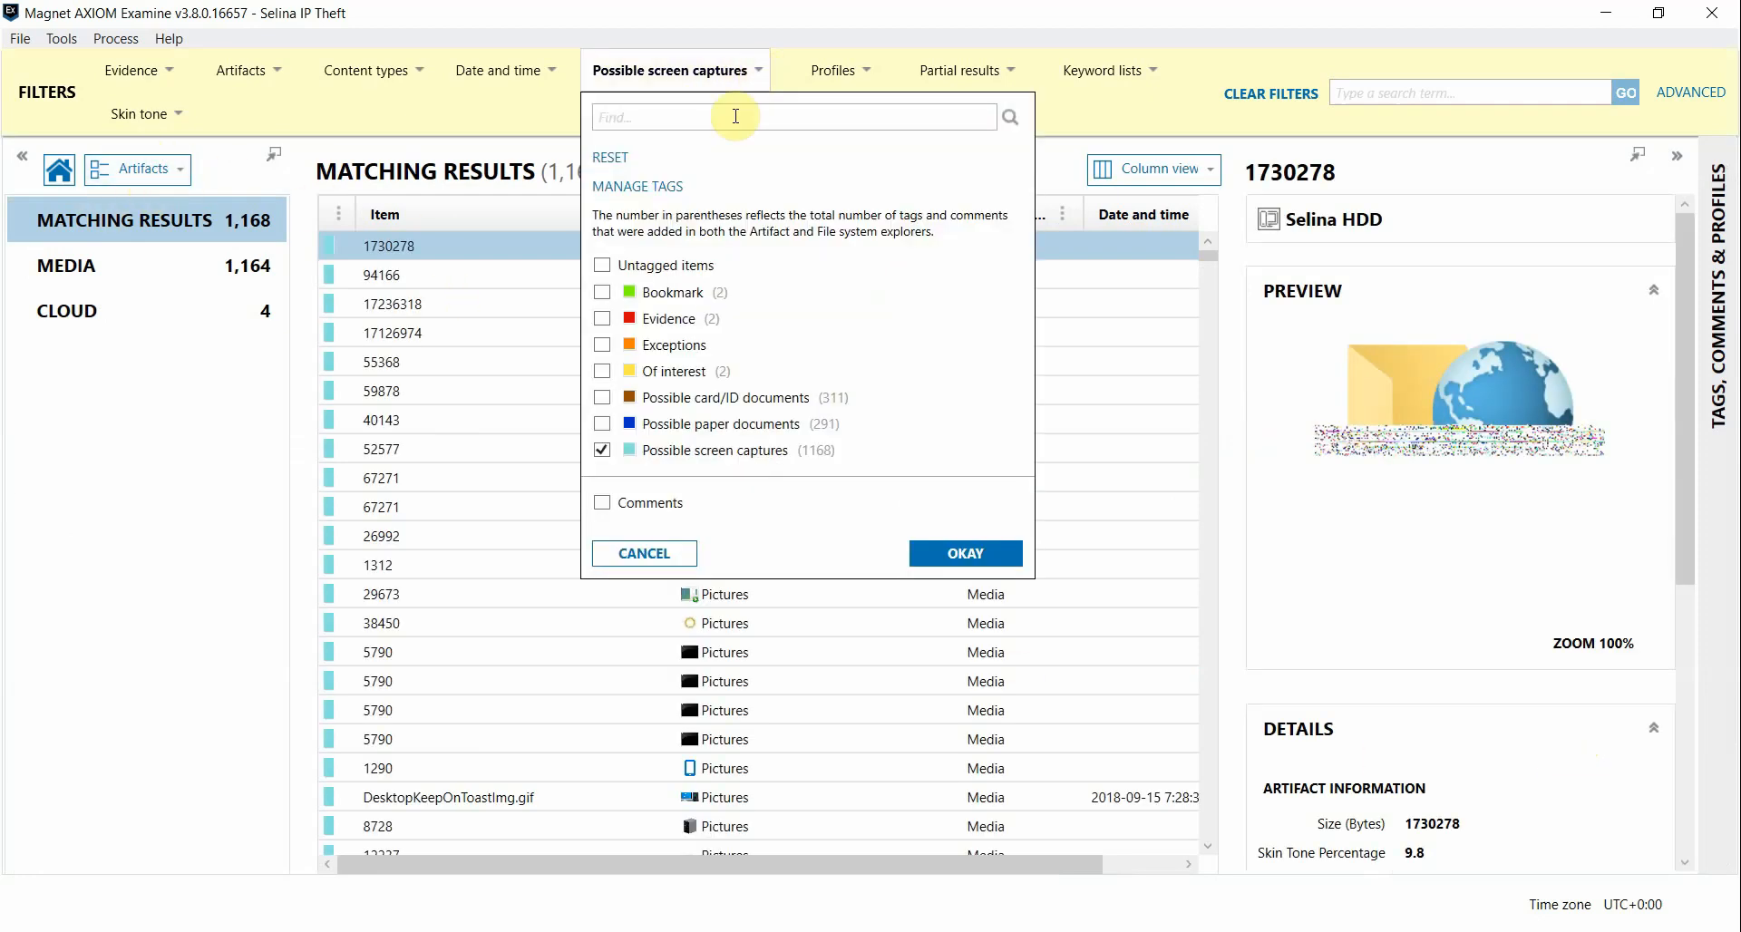
mouse_move(465, 58)
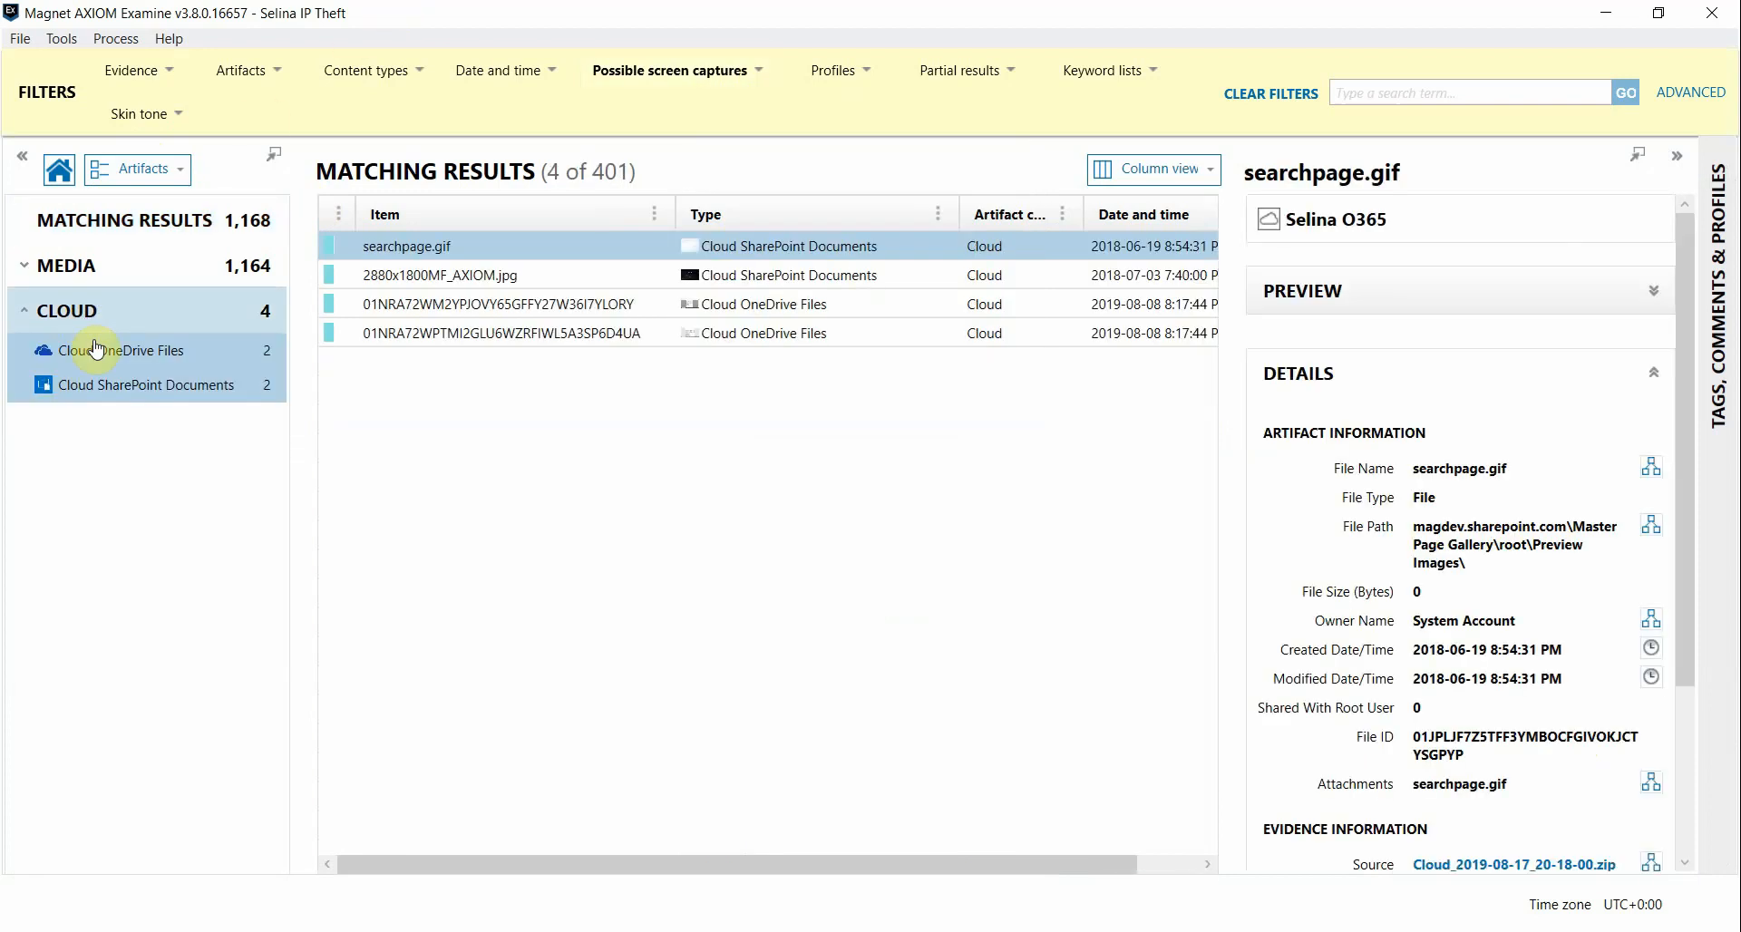
click(121, 350)
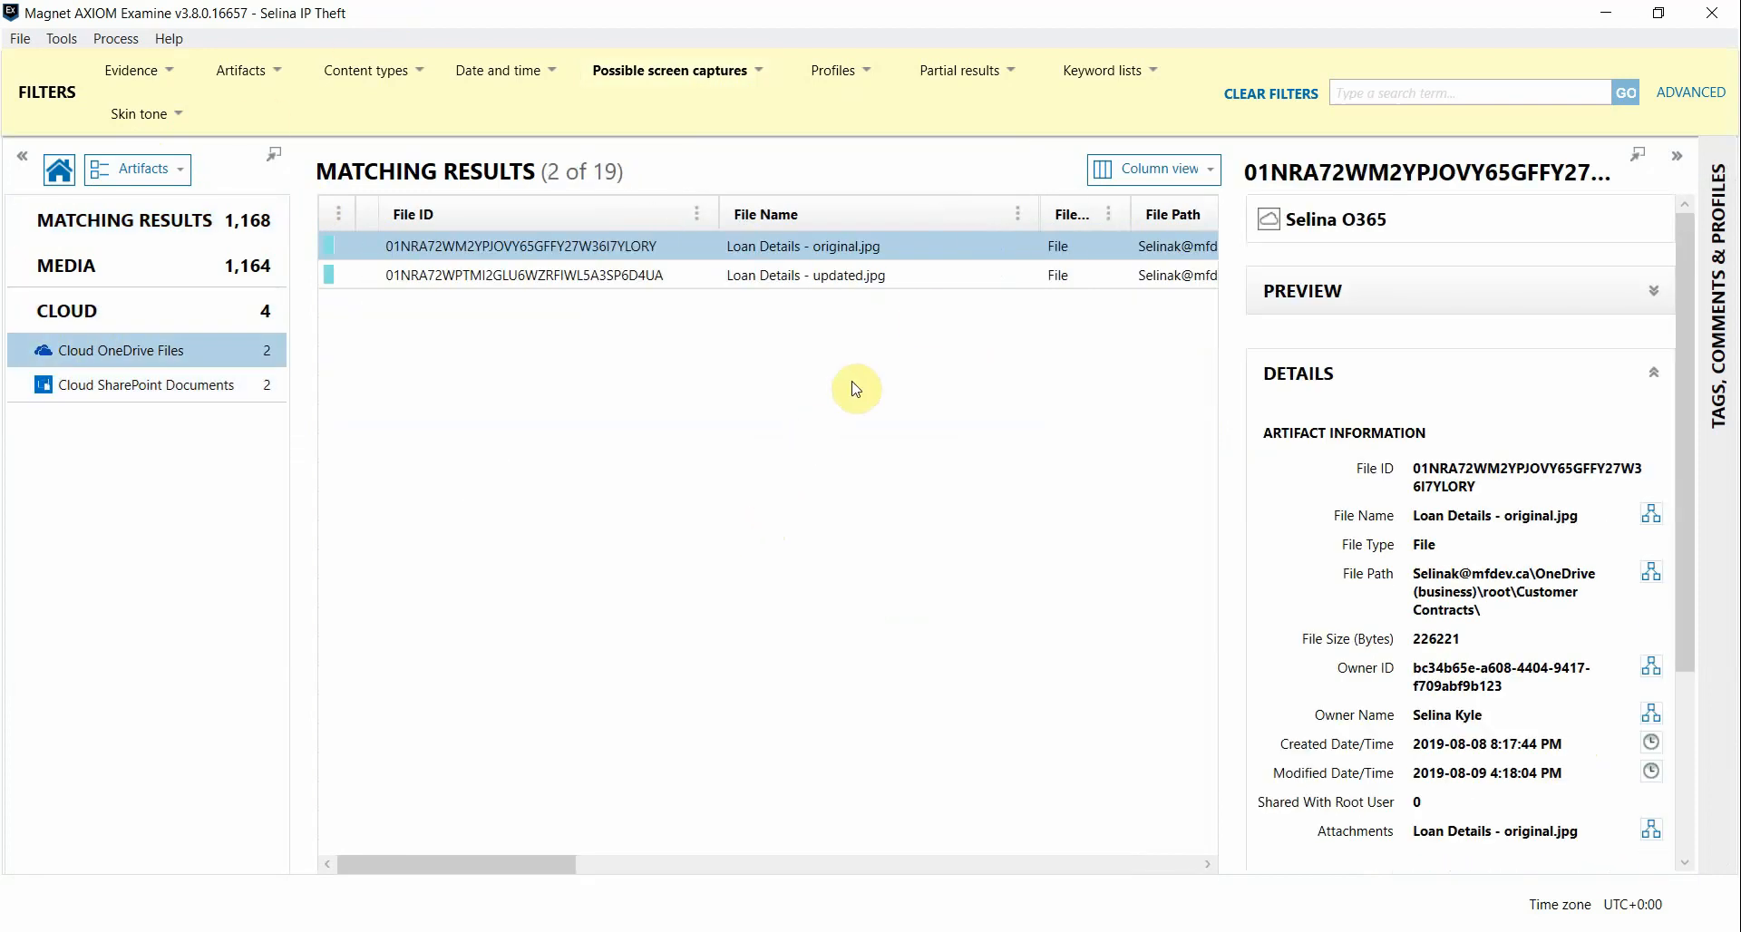
mouse_move(1030, 319)
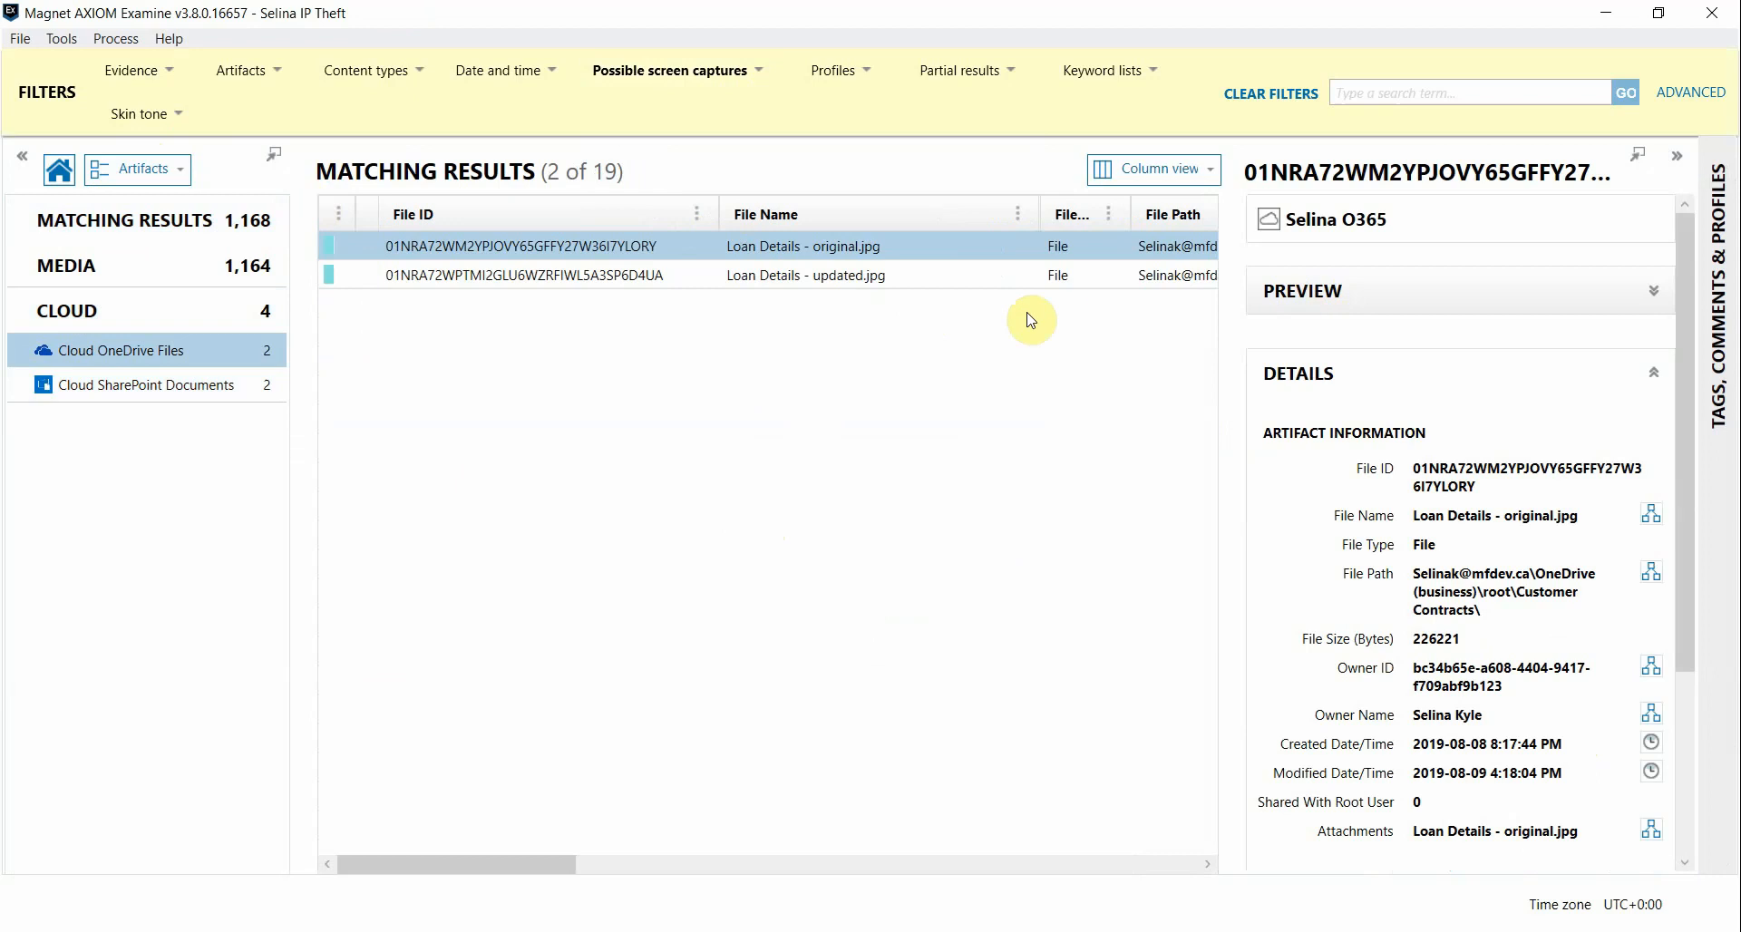
mouse_move(863, 350)
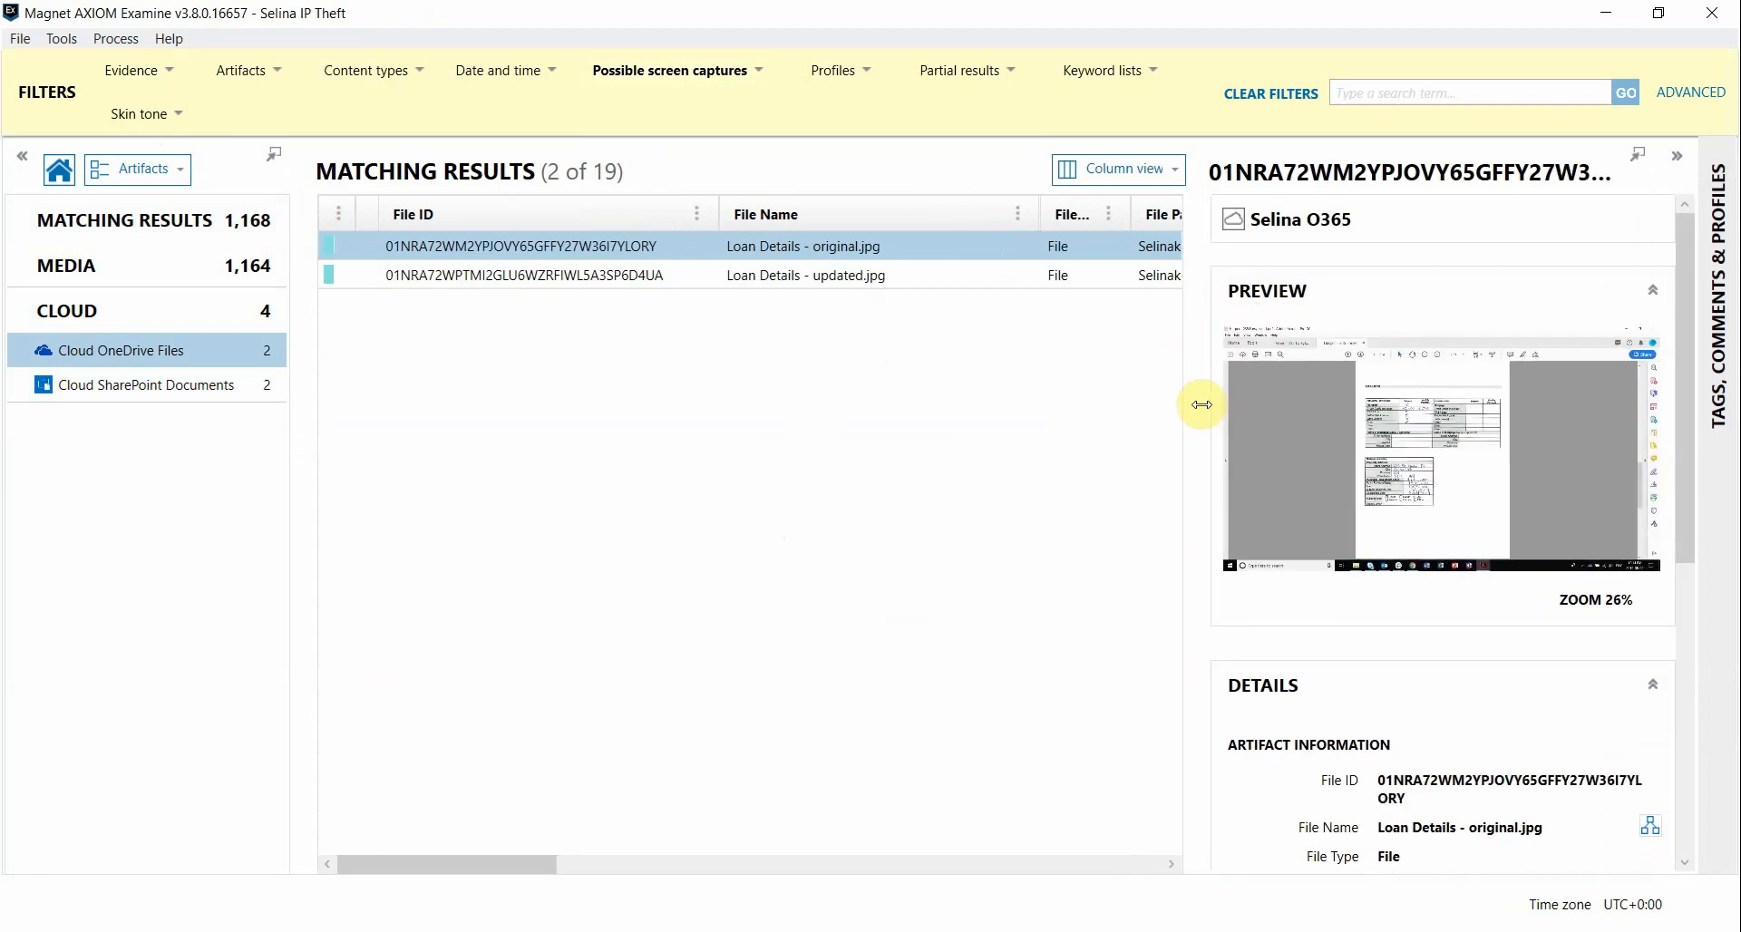
View Loan Details - original.jpg and Loan Details - updated.jpg full size to compare their figures.
drag(1200, 404, 1179, 407)
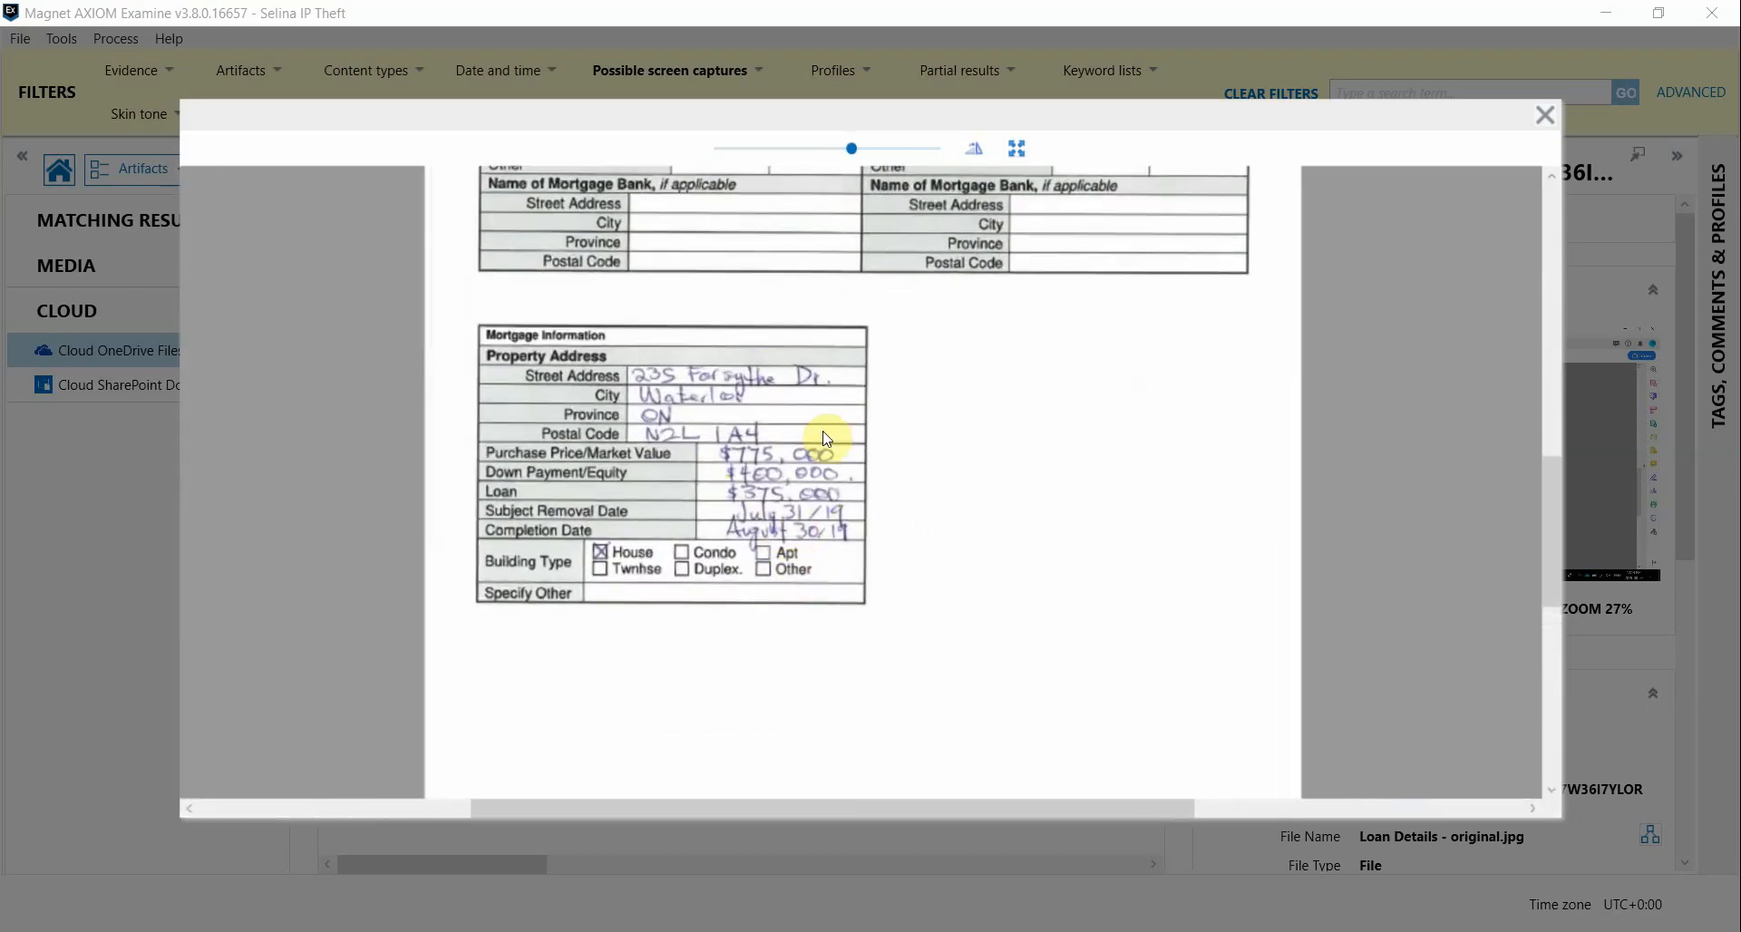
click(1544, 114)
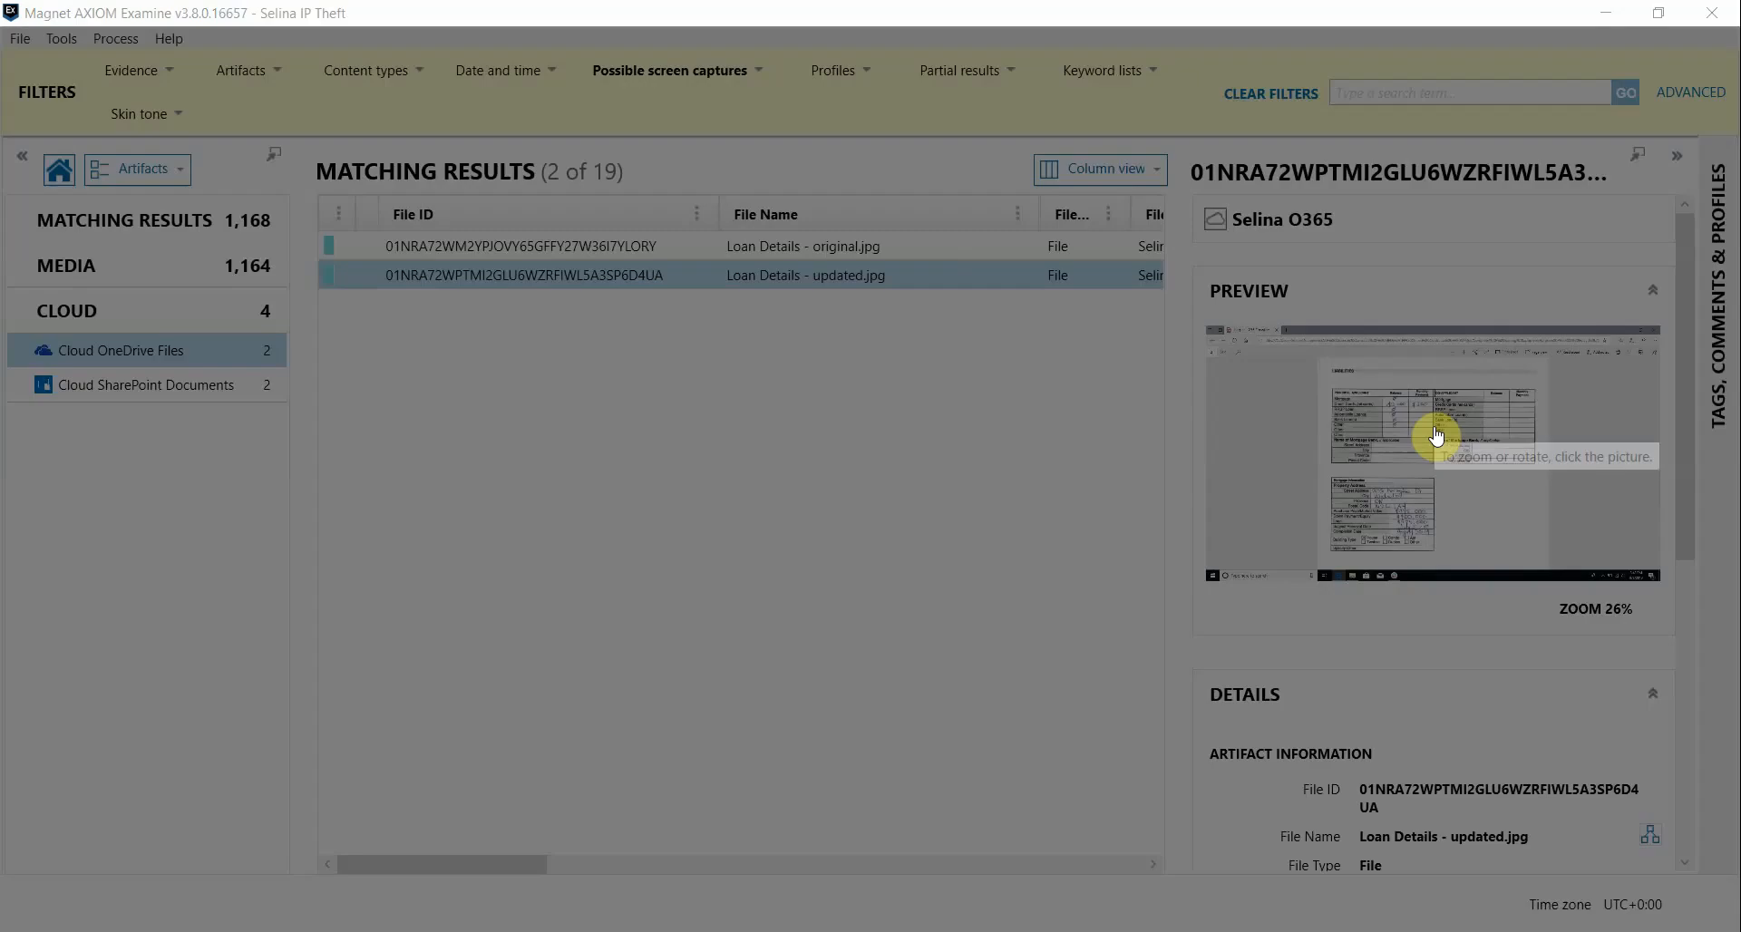
click(1433, 435)
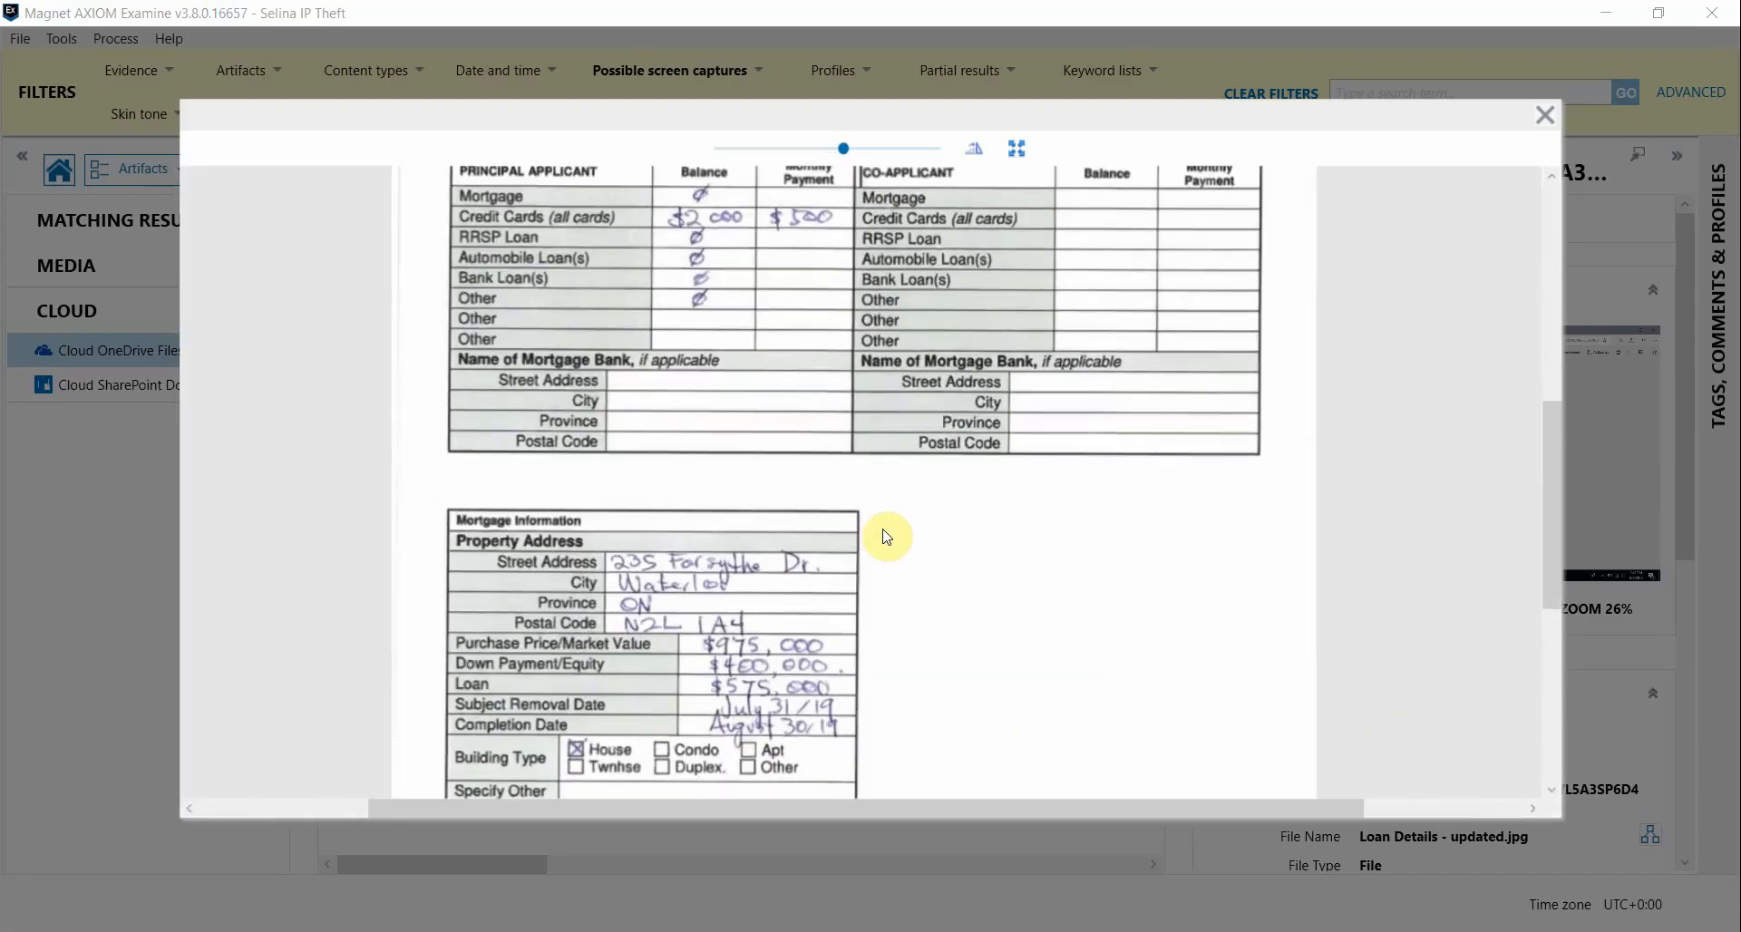
scroll(down, 3)
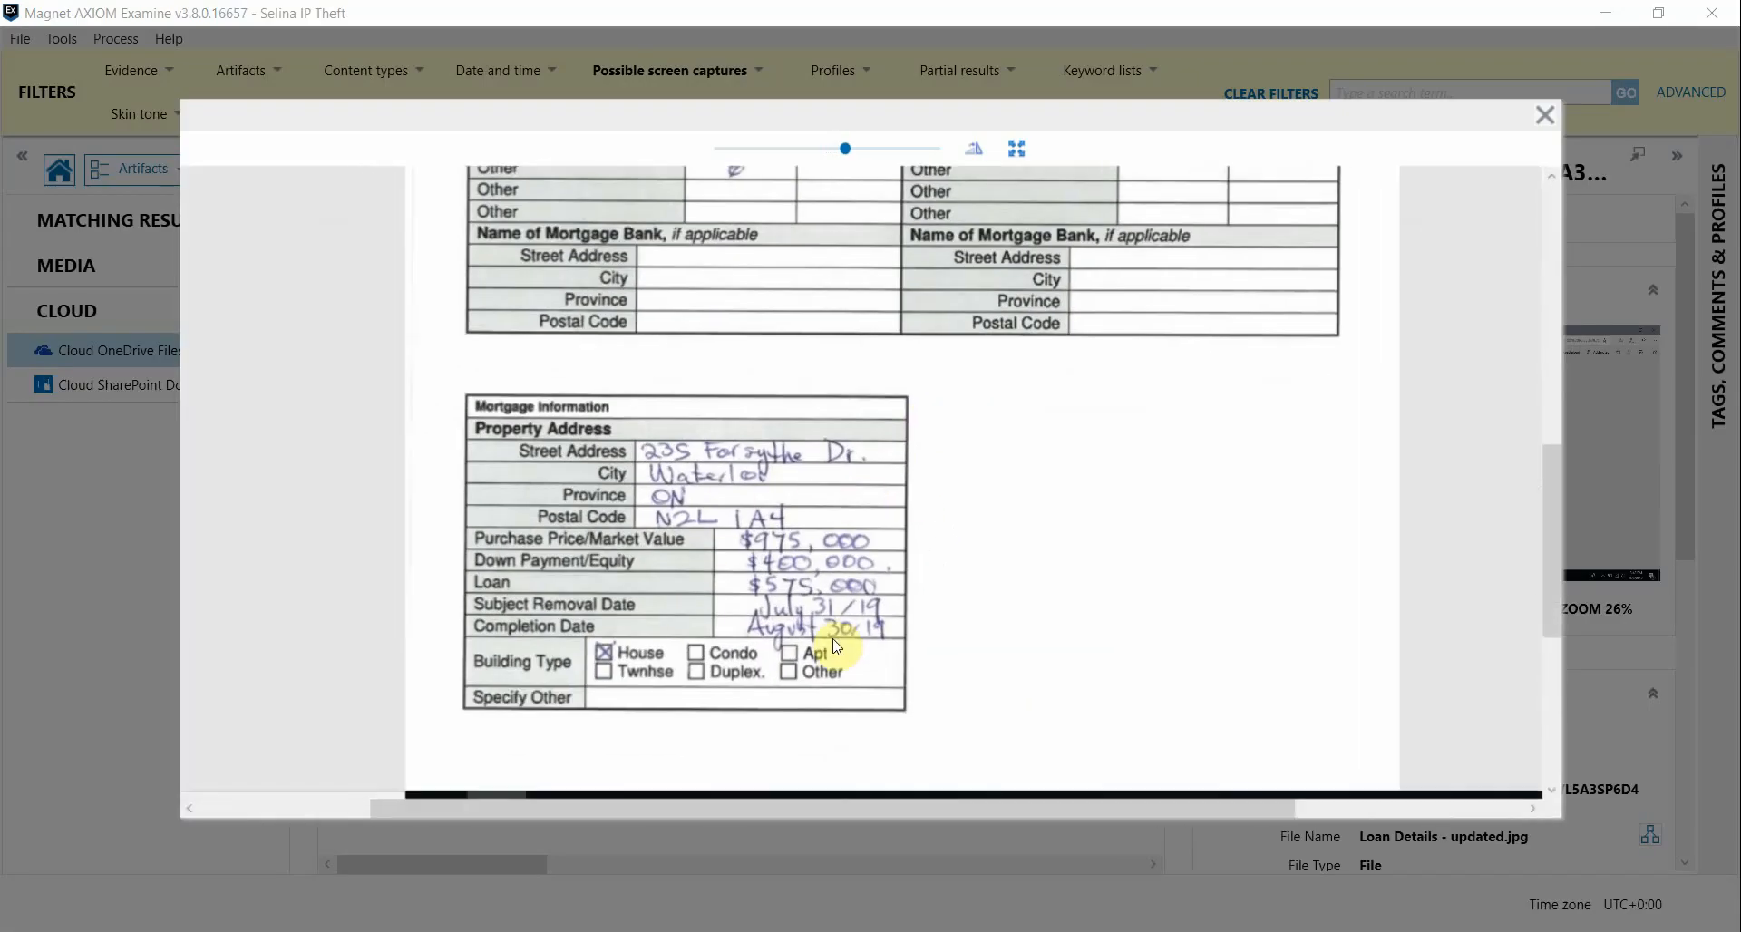
click(1543, 115)
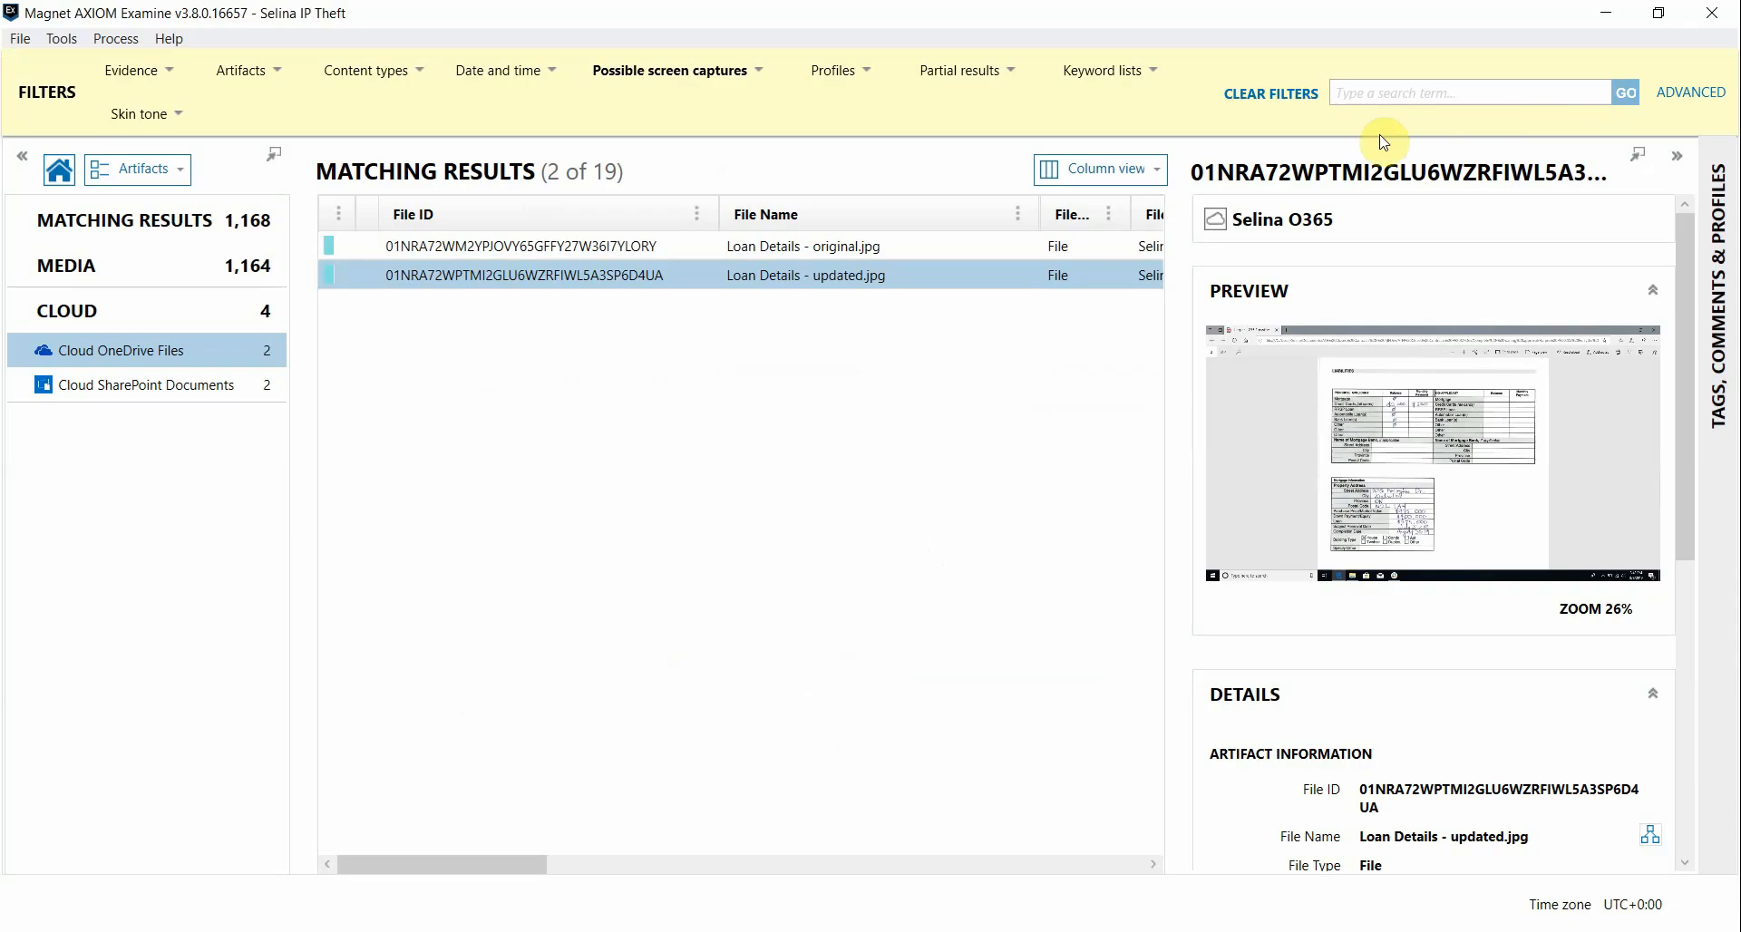
click(1270, 92)
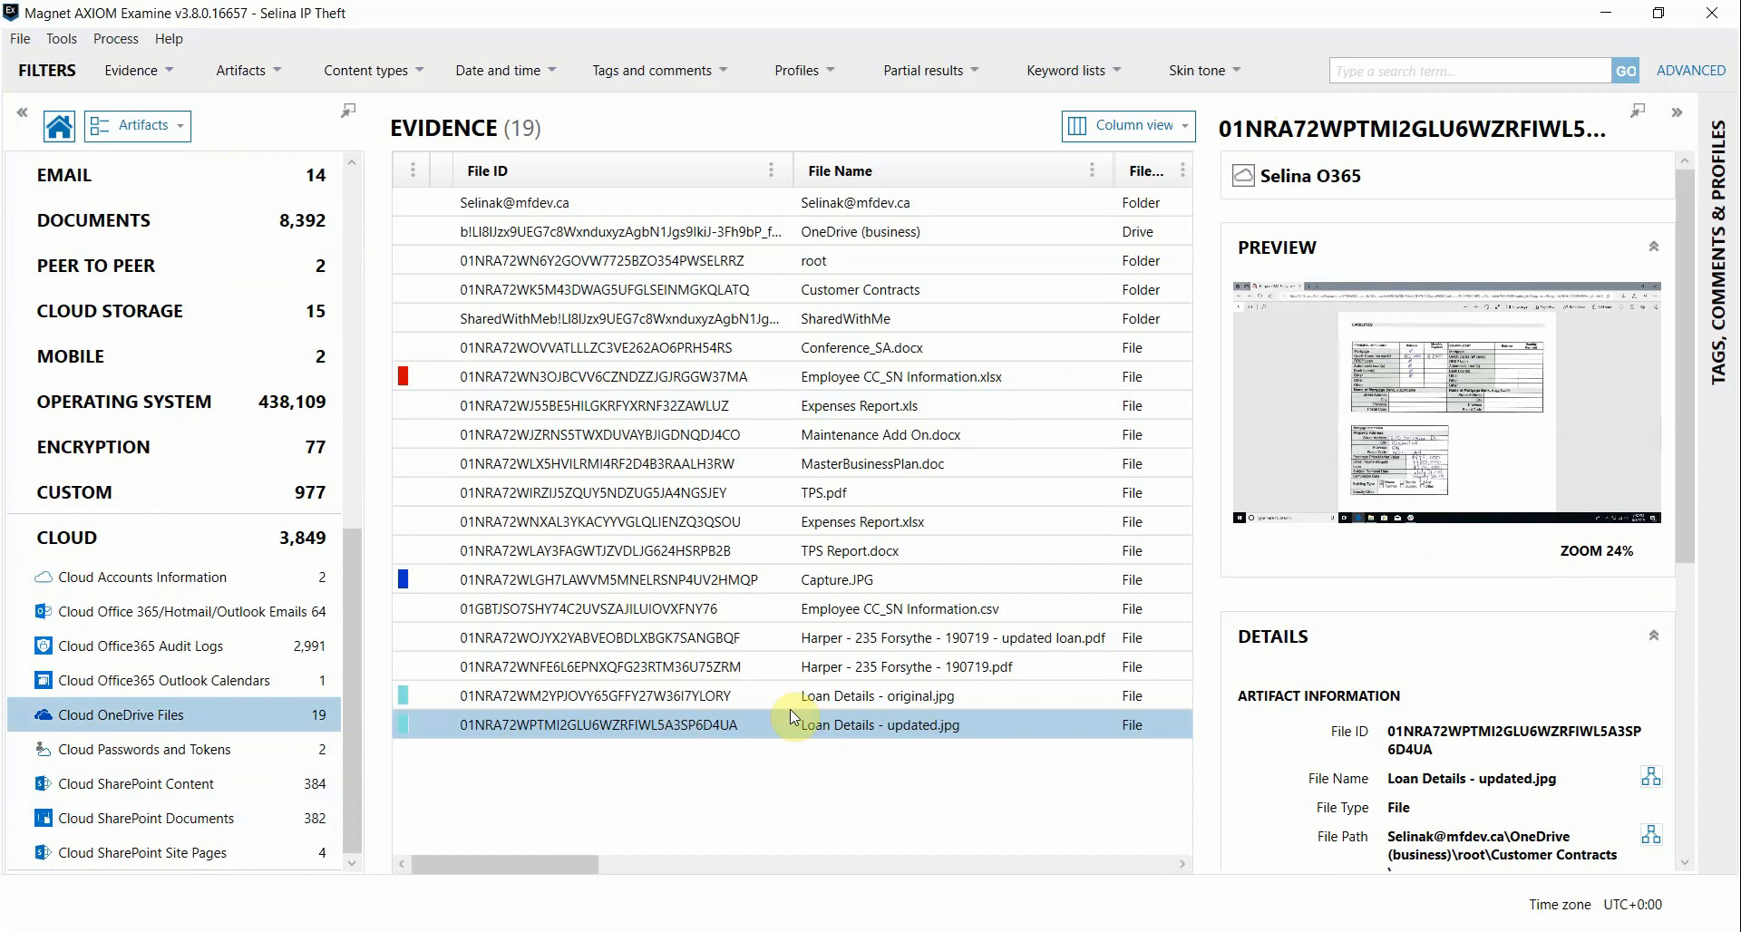
click(883, 668)
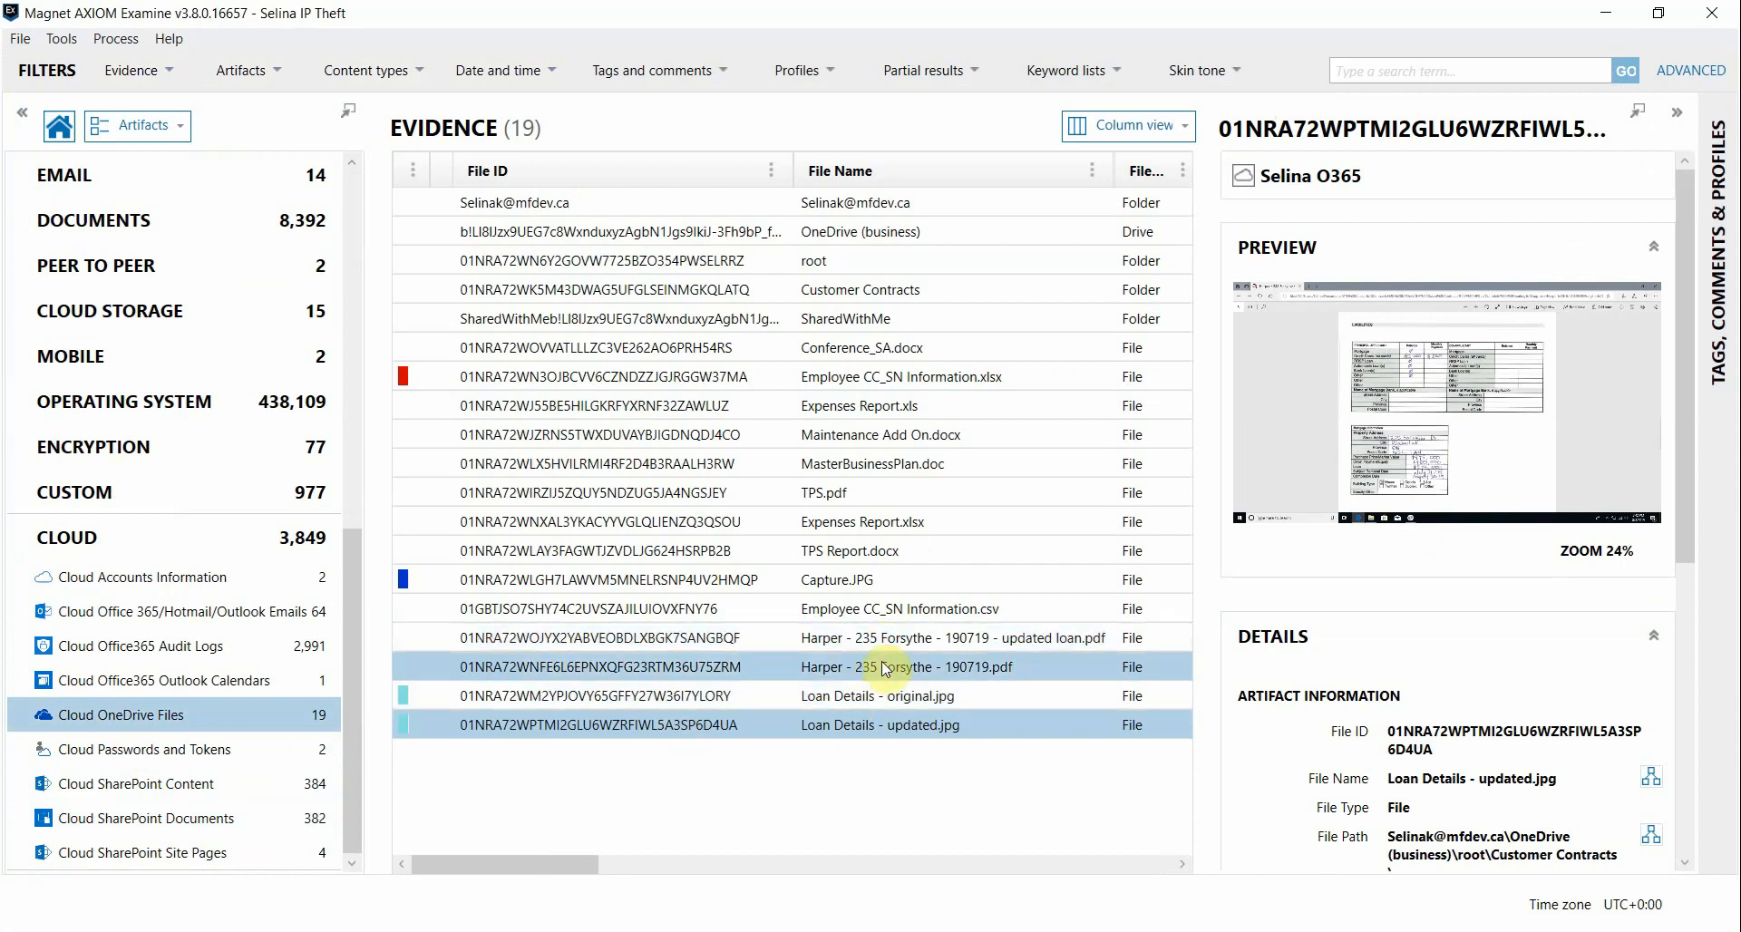
click(952, 637)
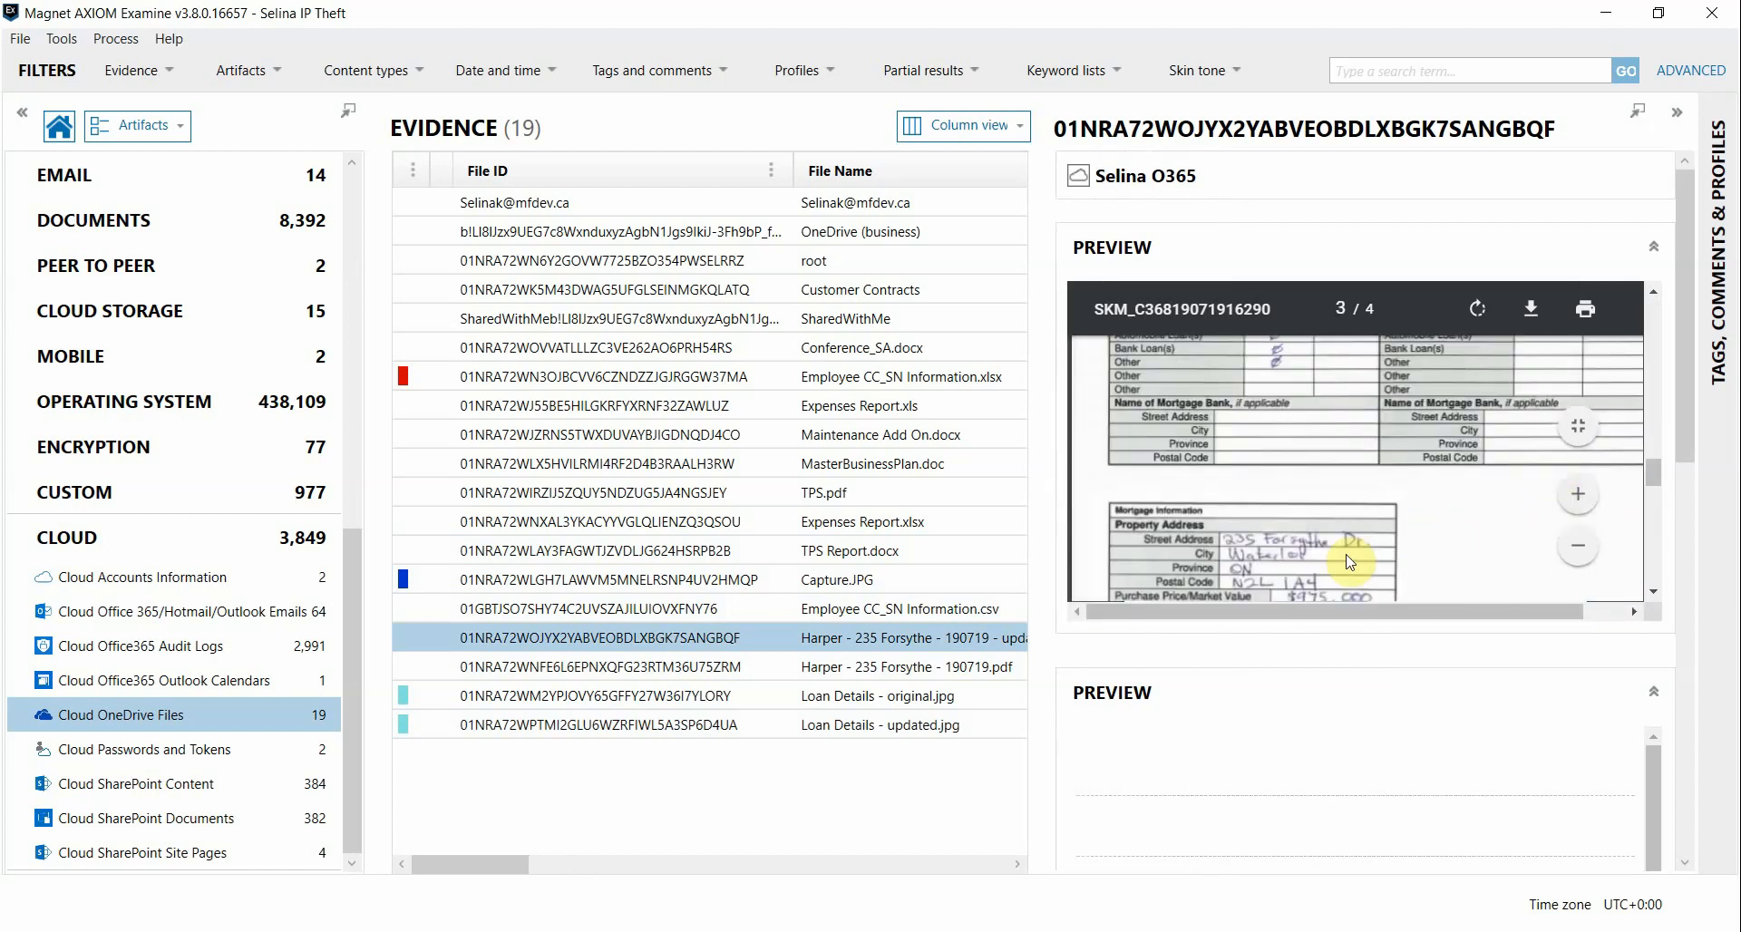
scroll(down, 3)
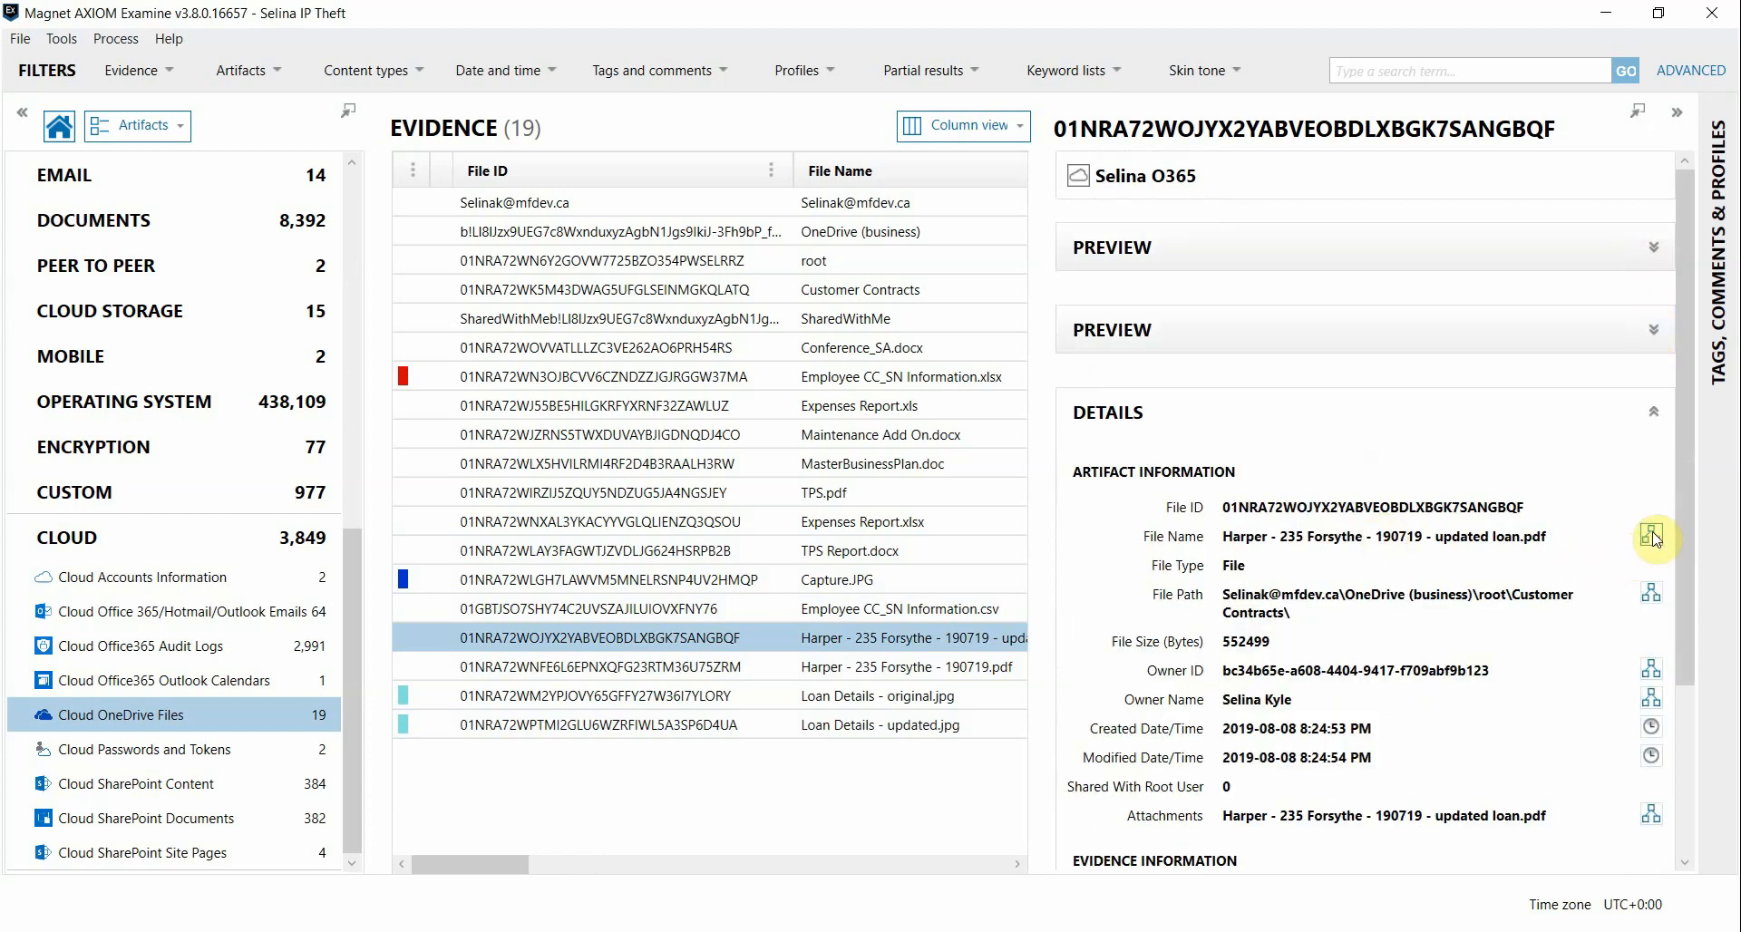
Show the updated loan PDF's Connections graph and pan to read its full original file path.
click(1654, 537)
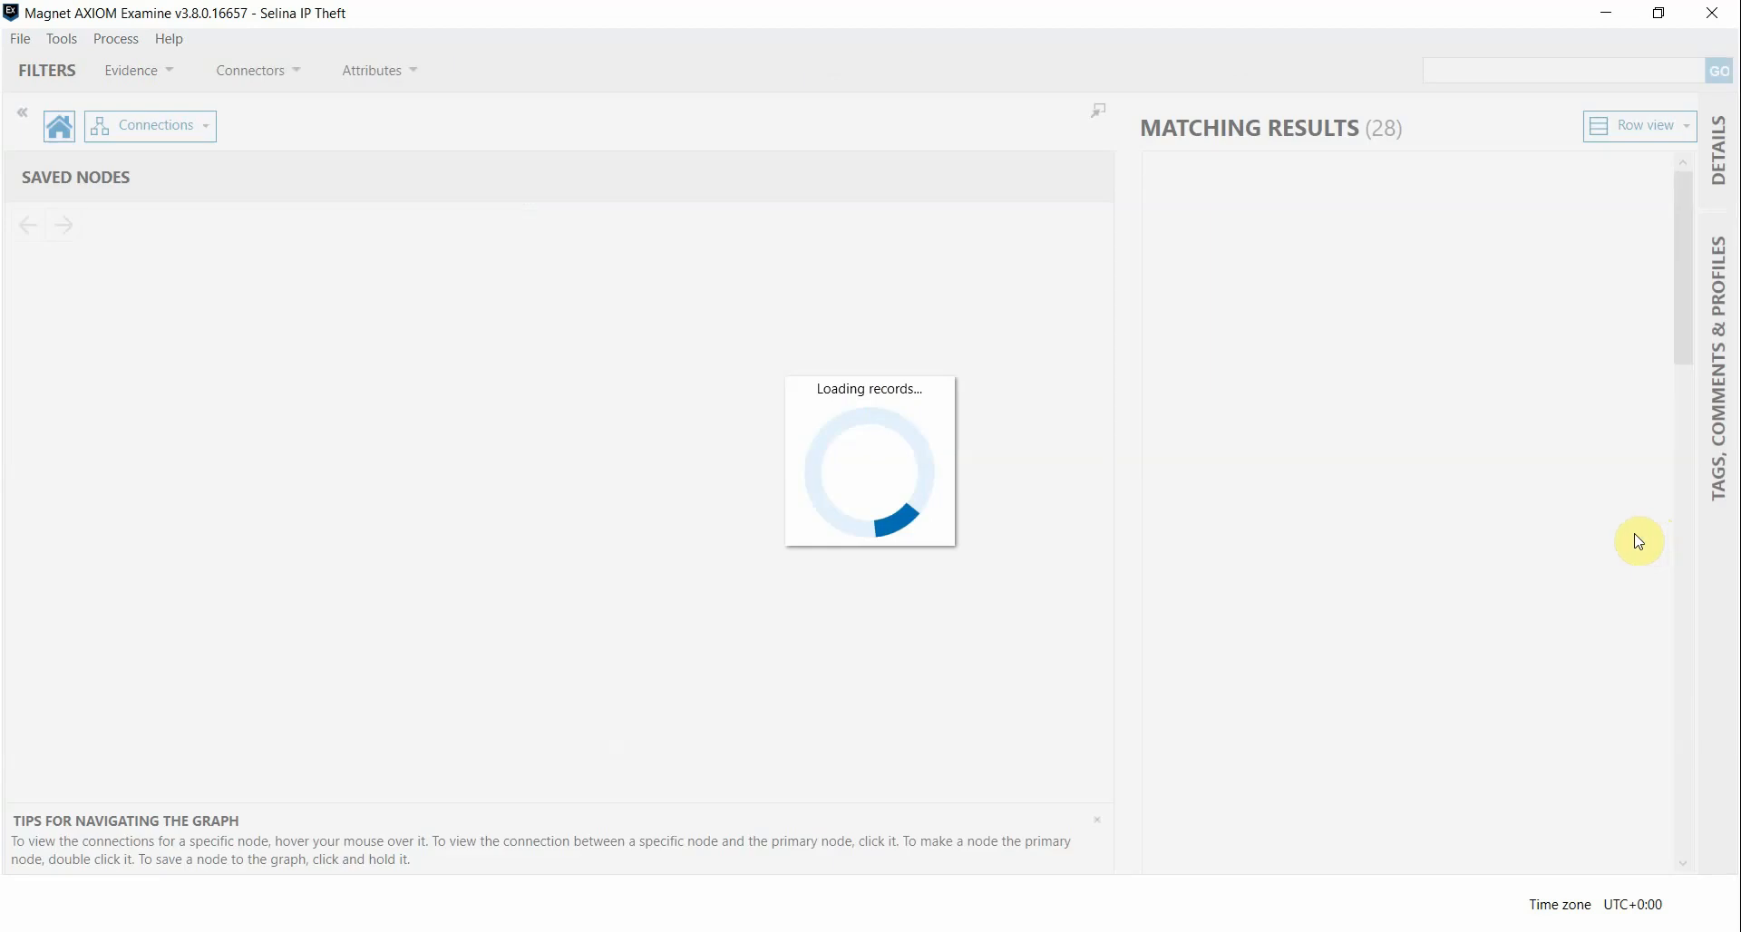
mouse_move(432, 521)
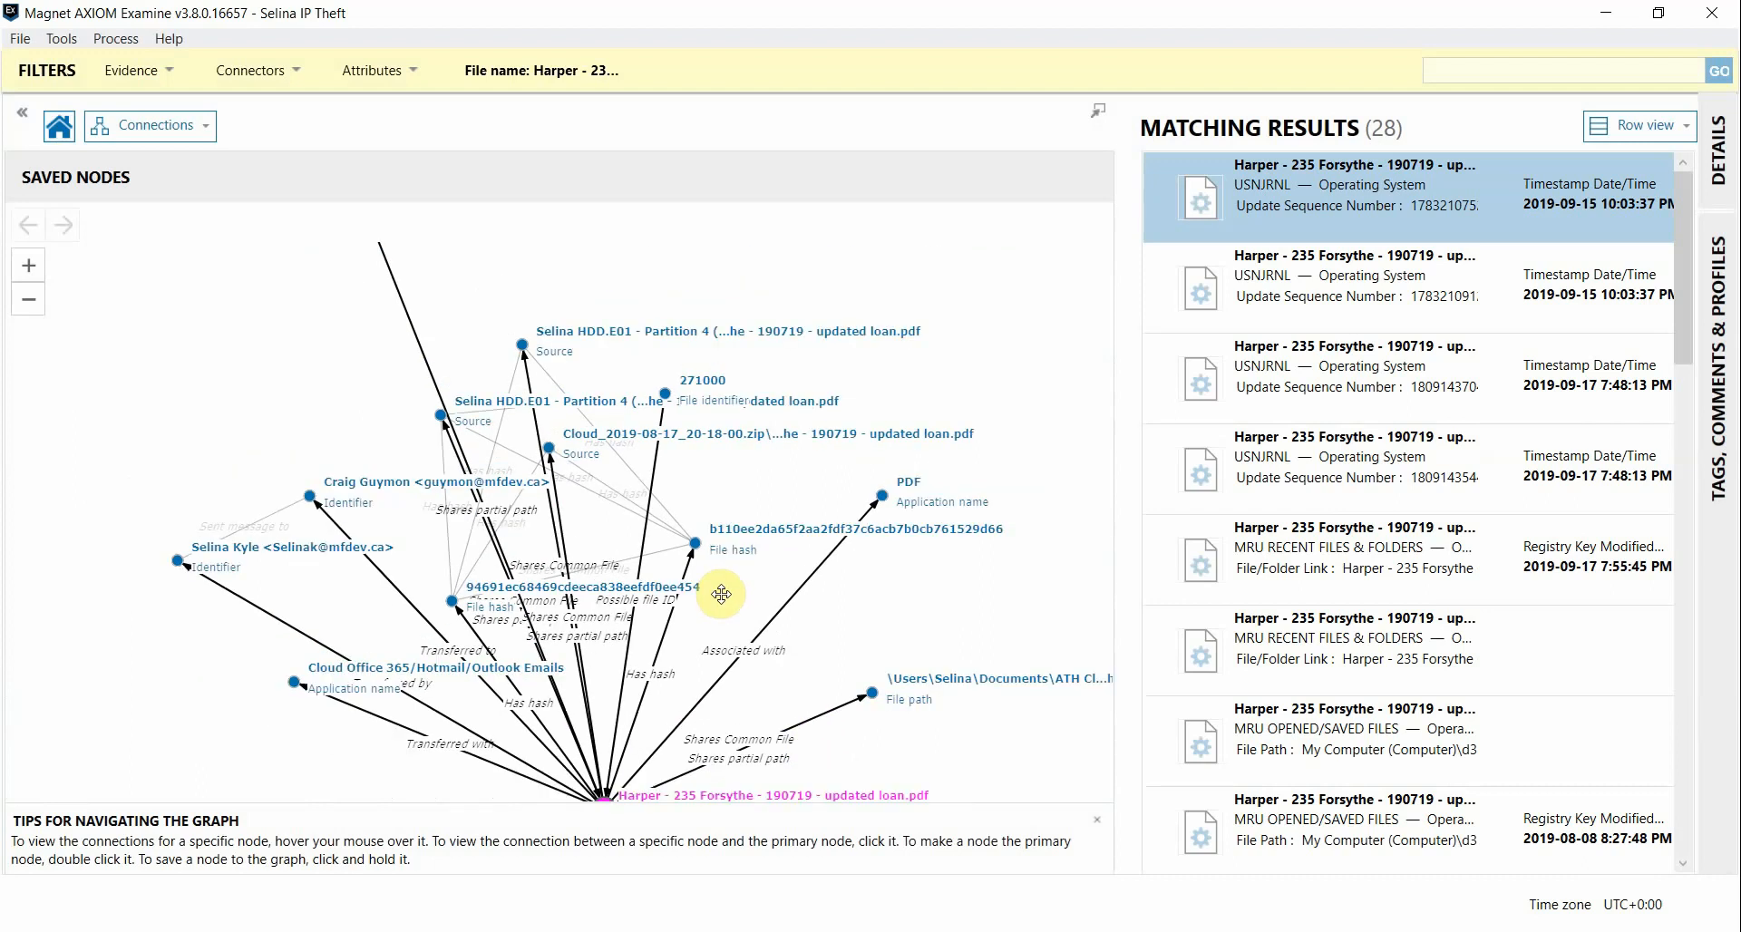
drag(720, 593, 602, 383)
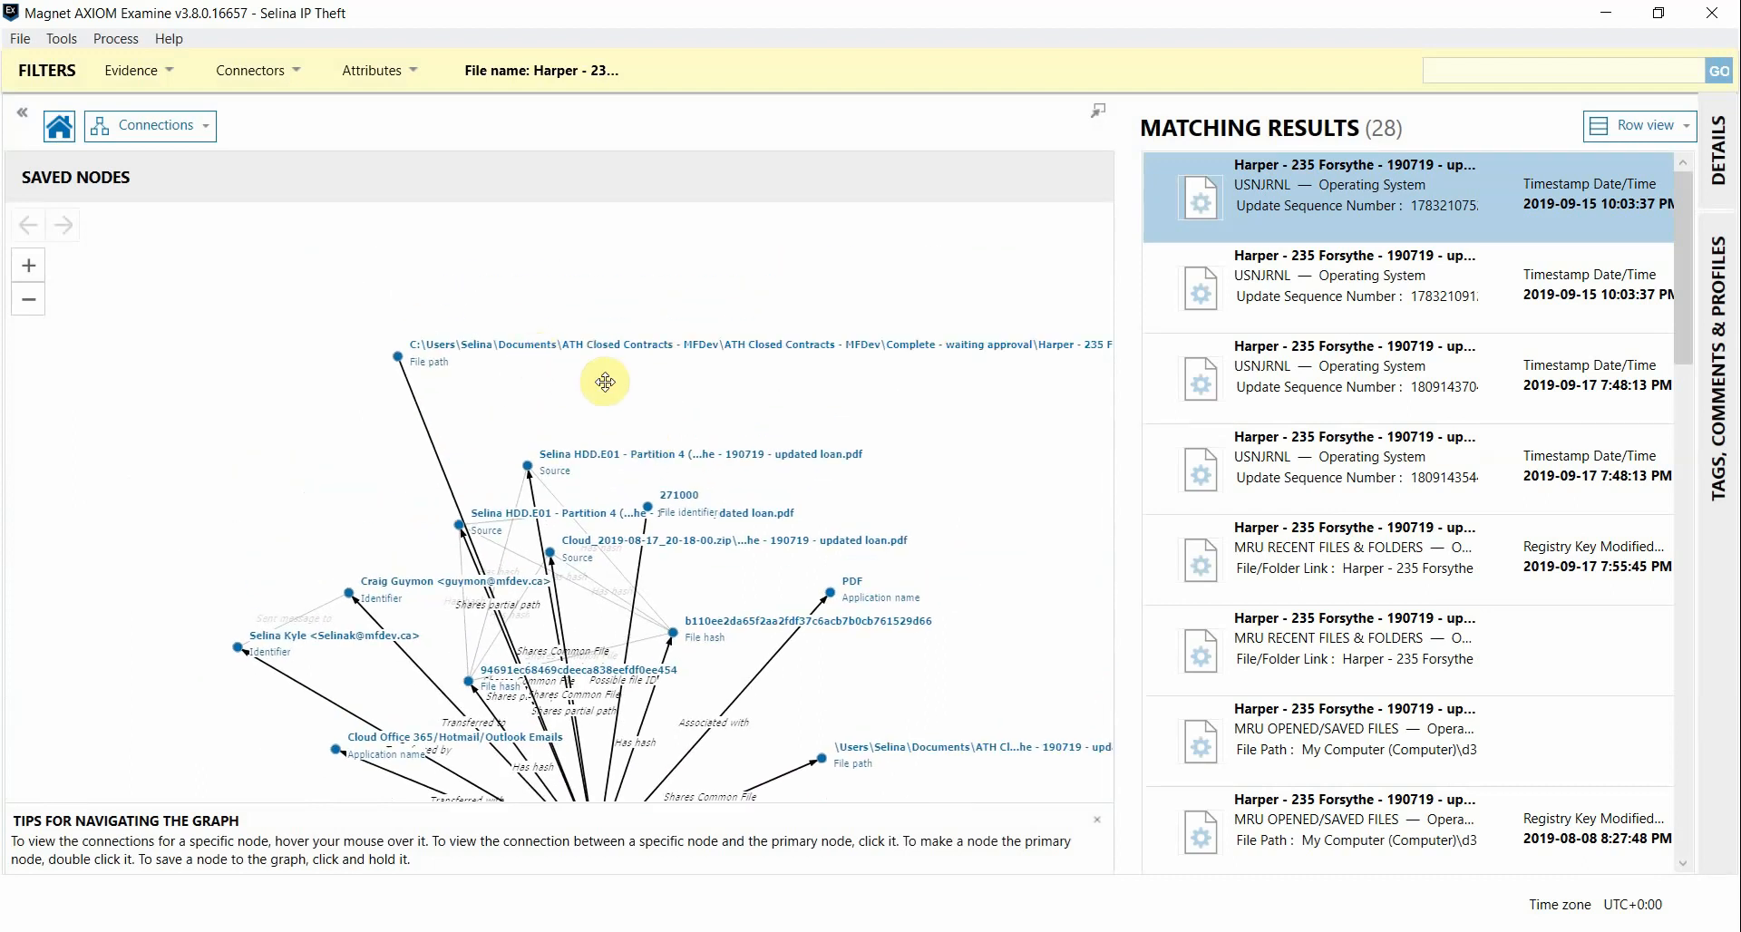
drag(606, 381, 488, 402)
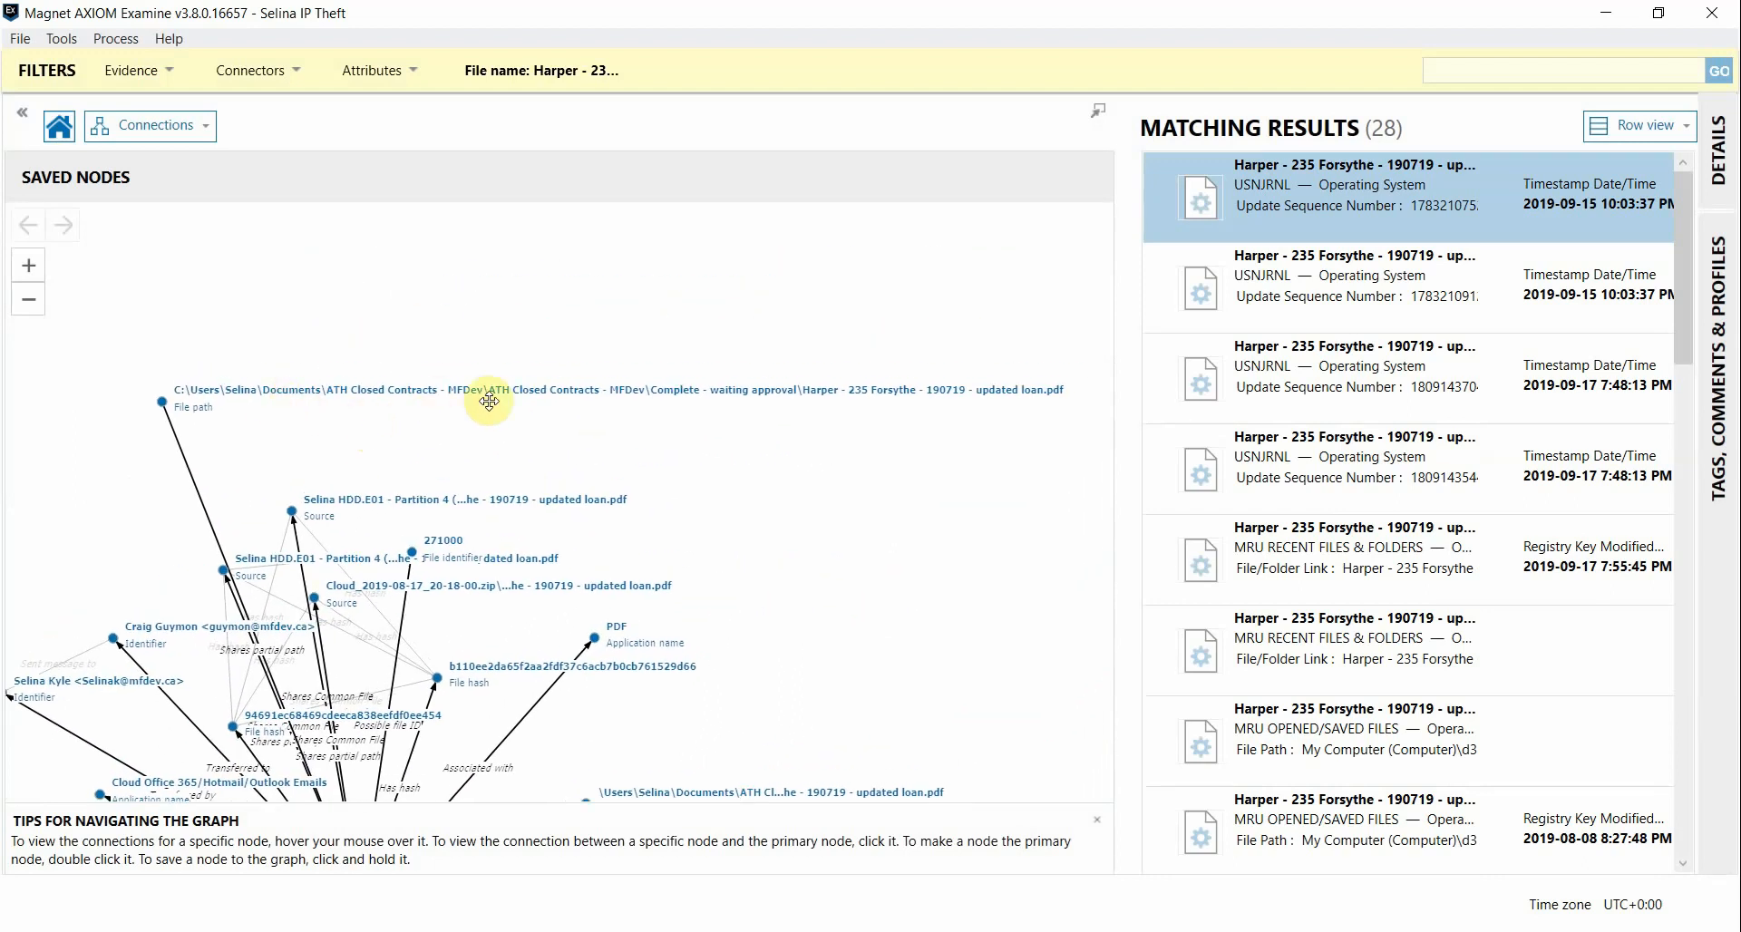
mouse_move(720, 469)
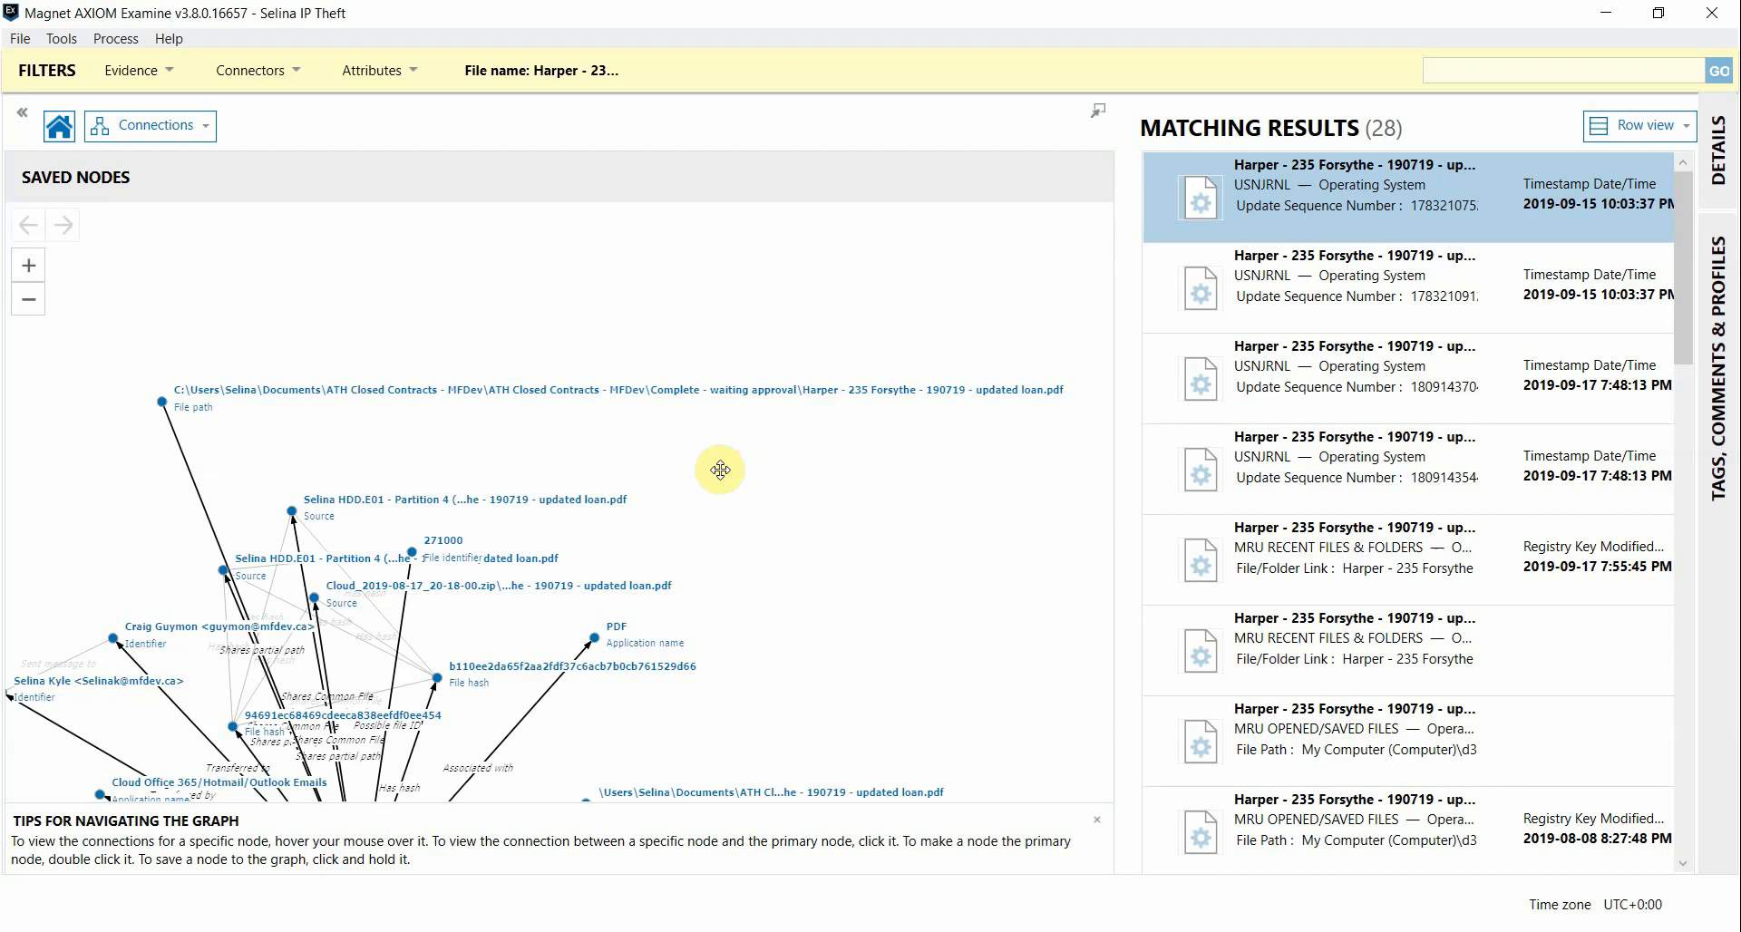